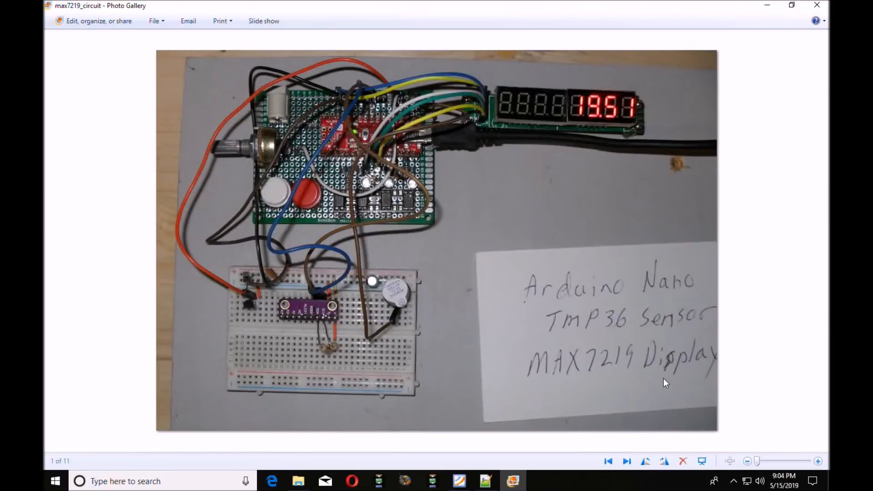
mouse_move(578, 272)
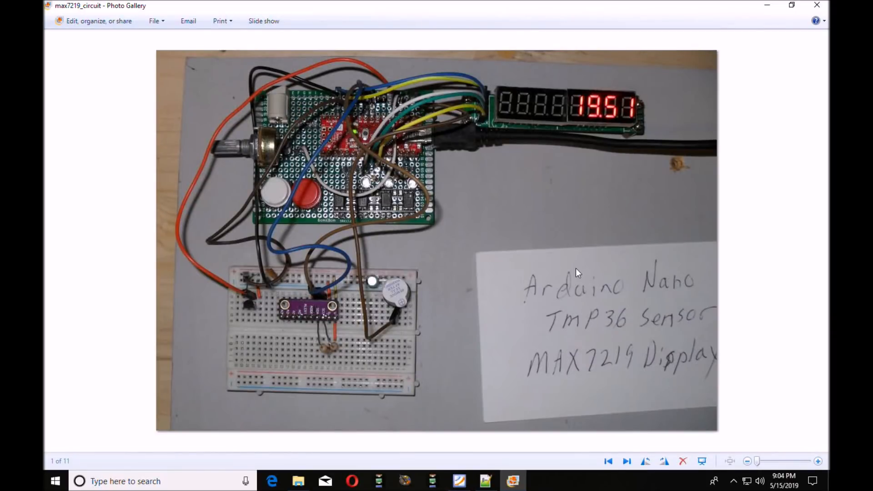
mouse_move(326, 339)
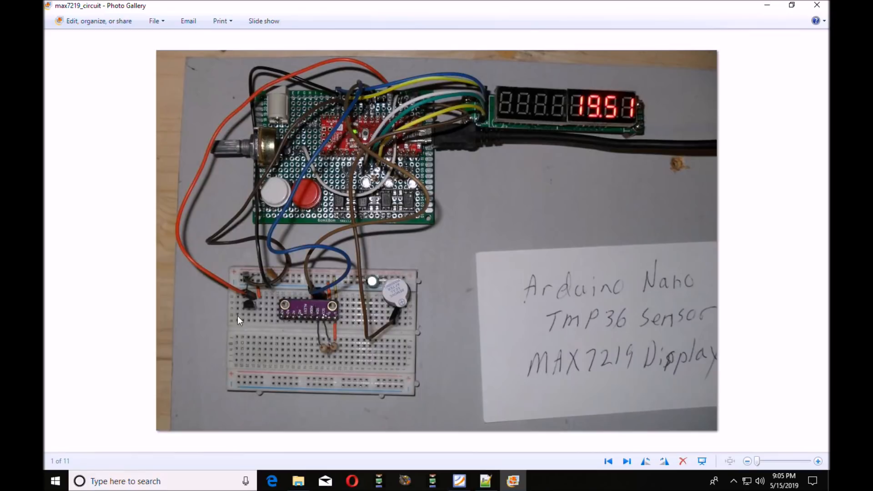
mouse_move(555, 4)
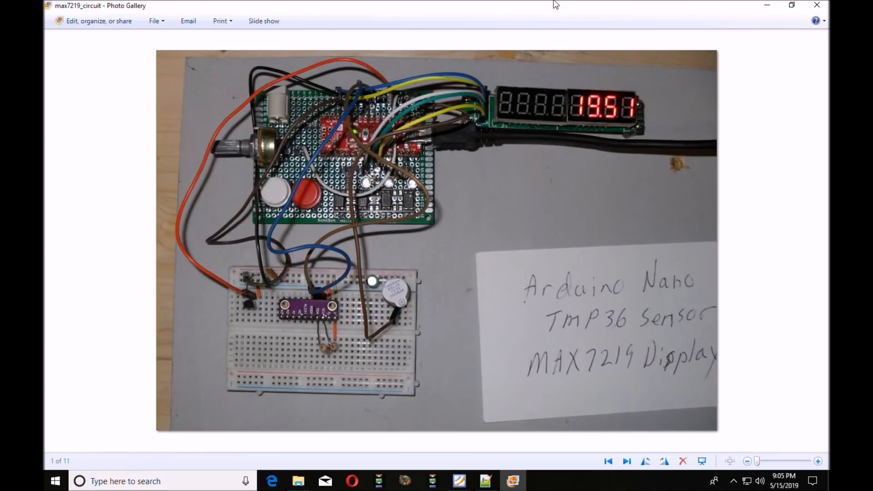
mouse_move(415, 142)
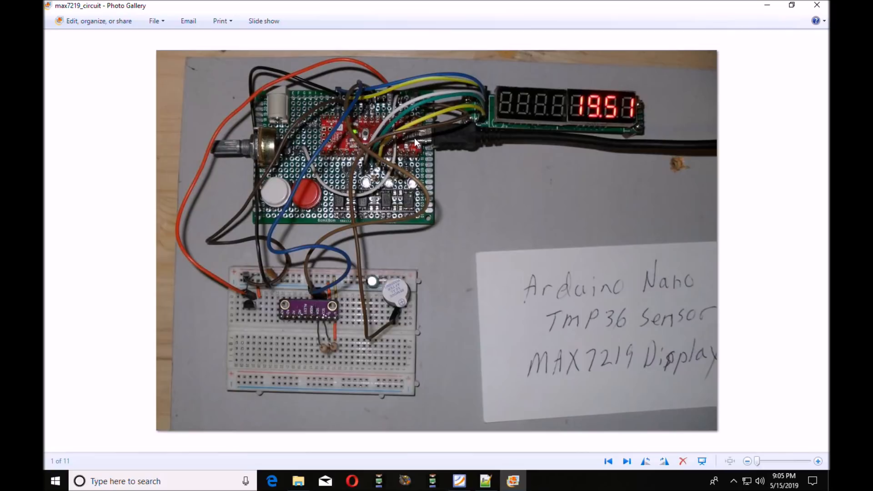
mouse_move(646, 110)
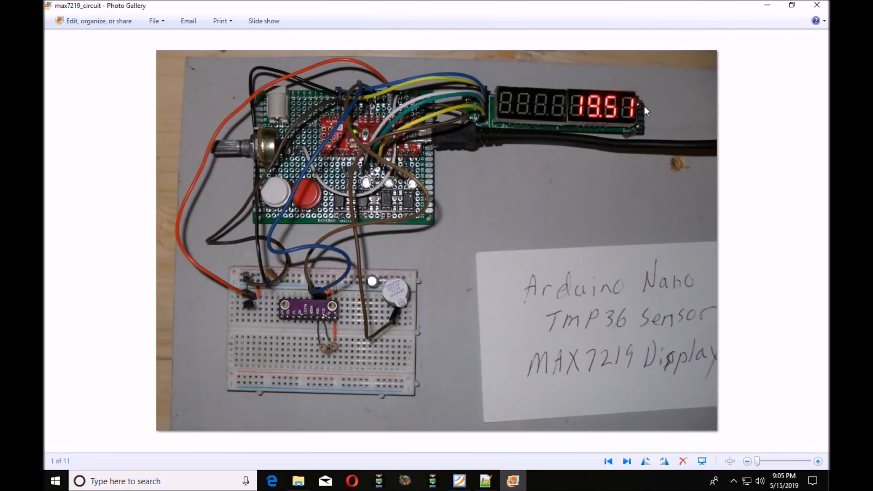
mouse_move(513, 118)
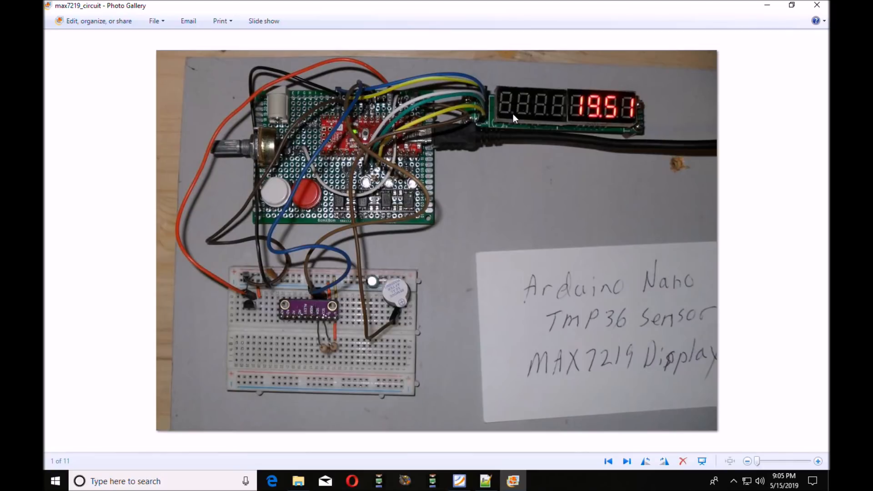
mouse_move(482, 82)
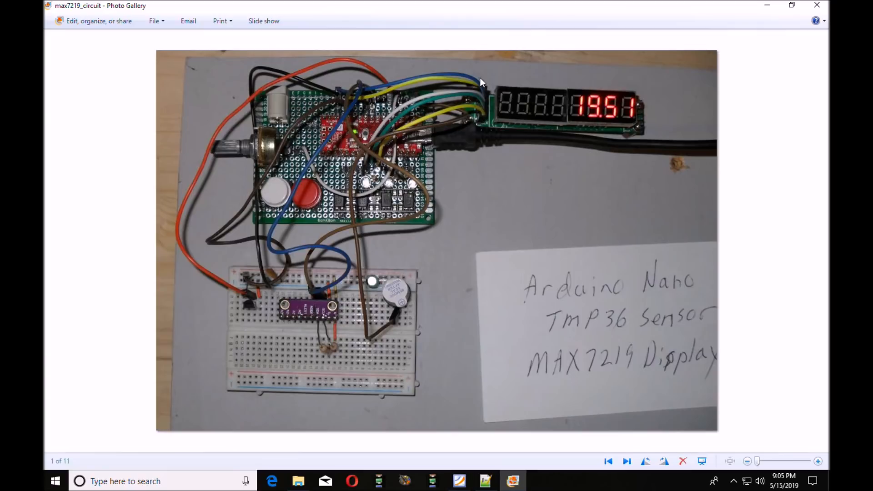
mouse_move(482, 121)
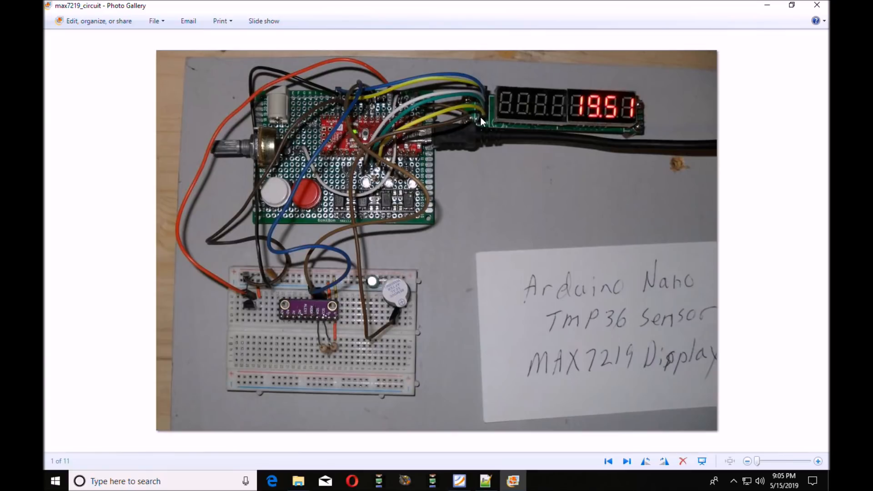
mouse_move(600, 359)
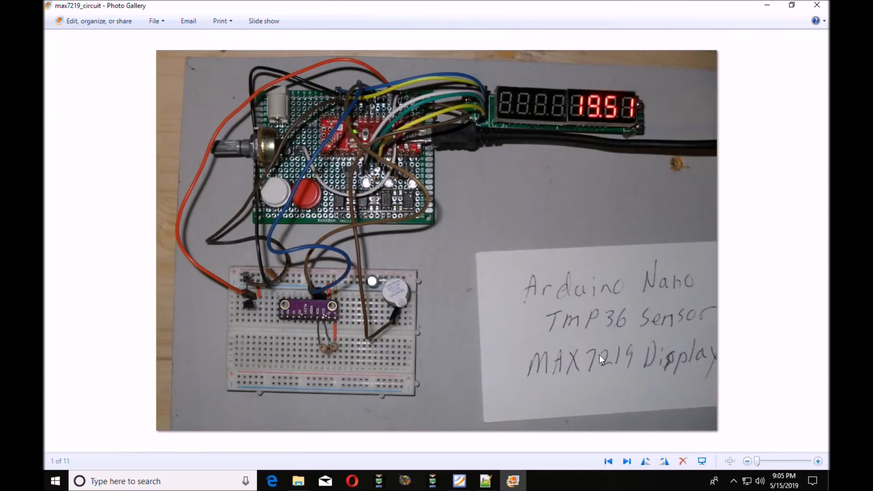
mouse_move(543, 111)
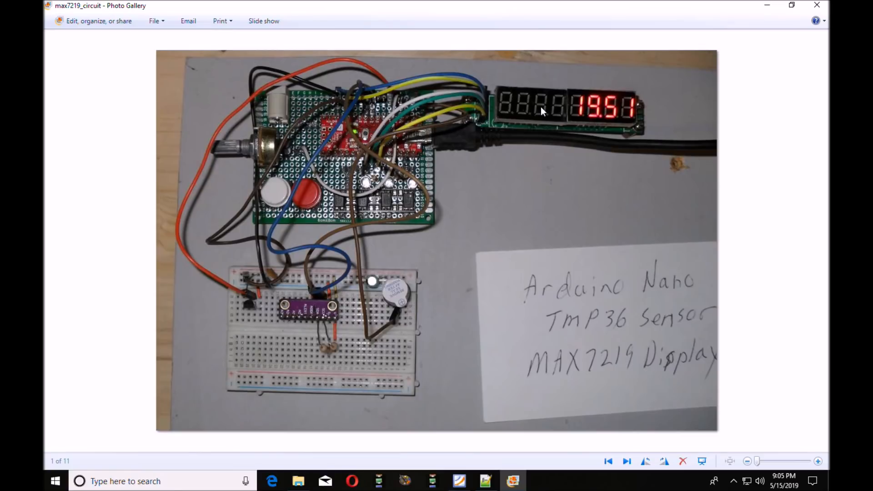
mouse_move(559, 116)
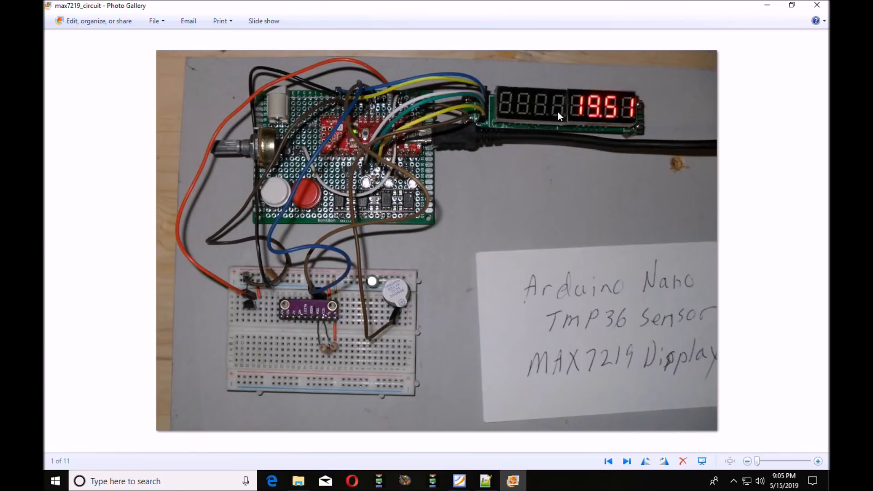
mouse_move(551, 107)
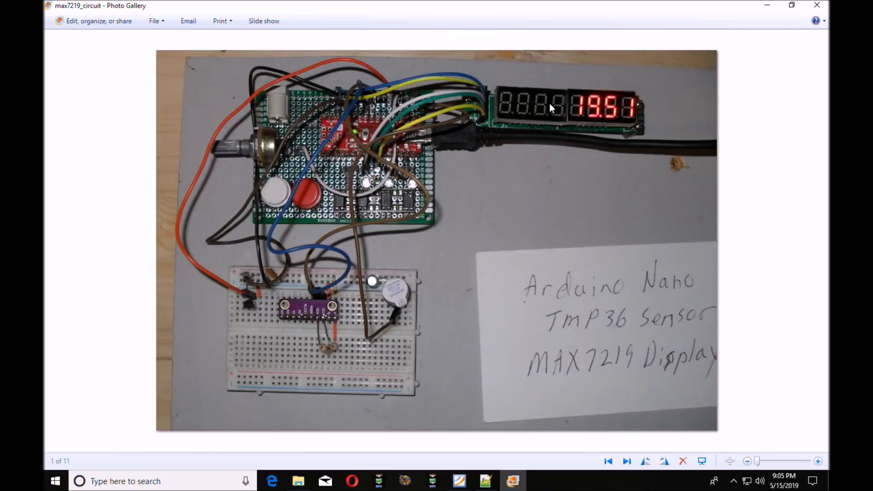
mouse_move(499, 227)
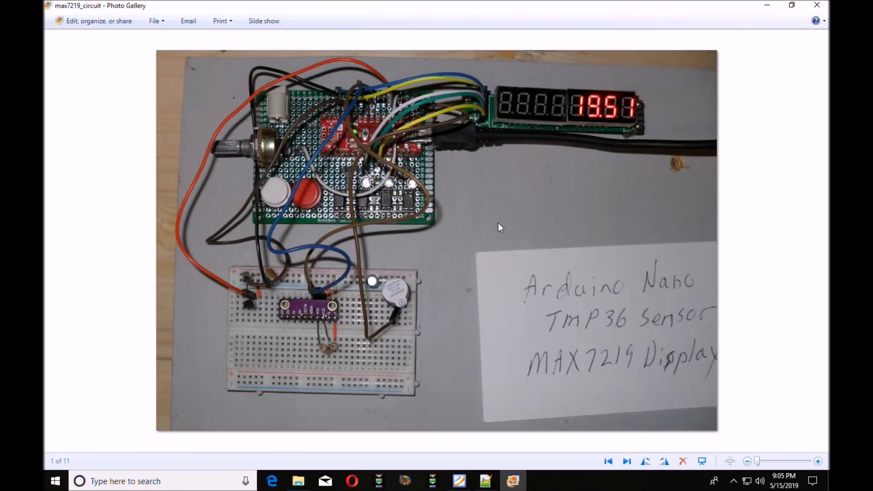
mouse_move(451, 384)
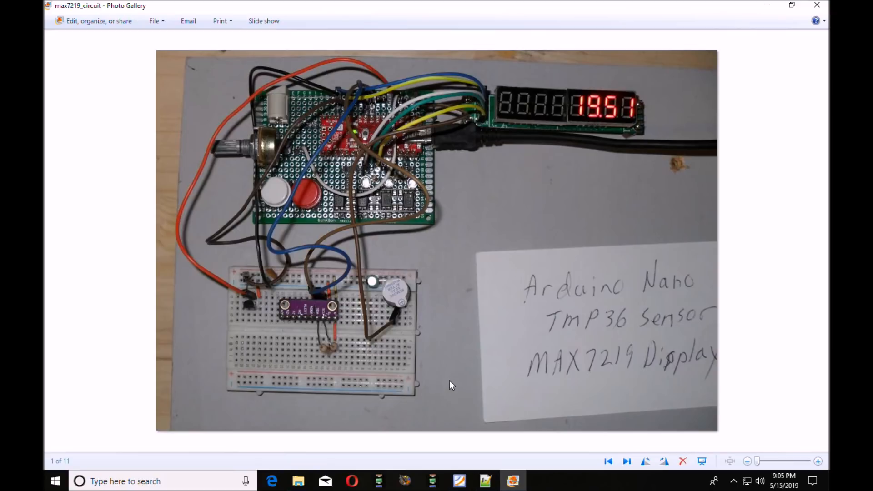
mouse_move(456, 373)
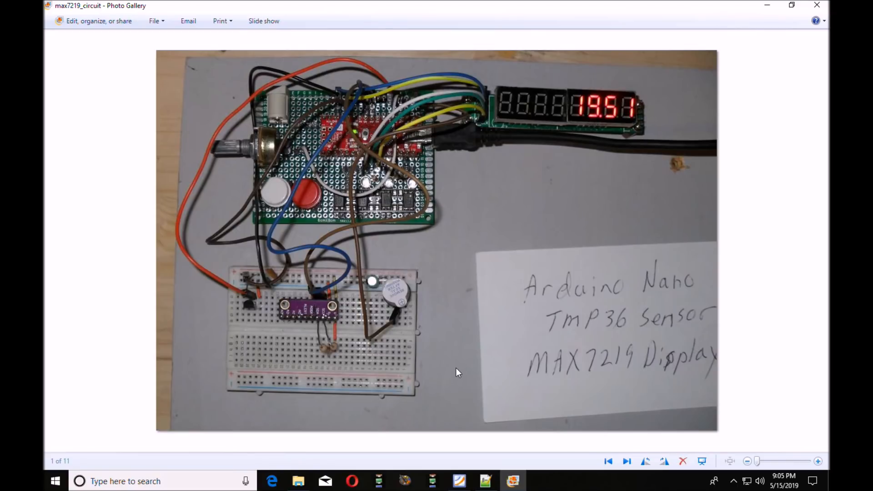
mouse_move(451, 380)
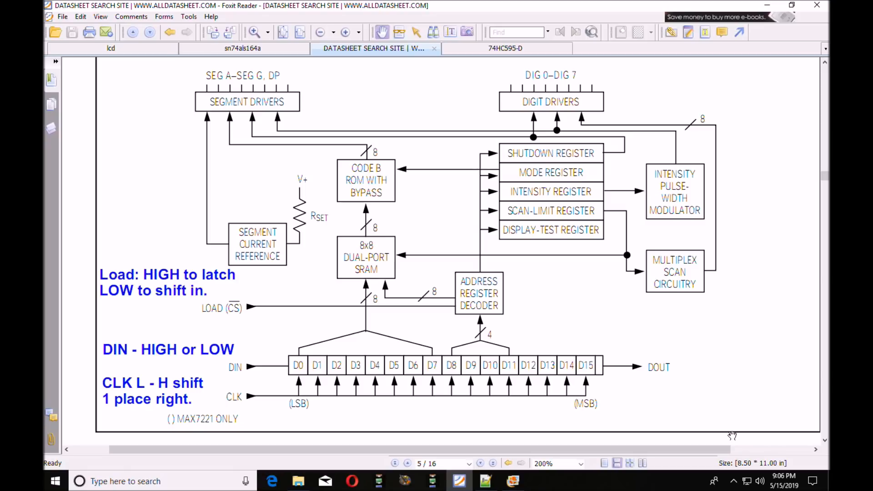
mouse_move(185, 341)
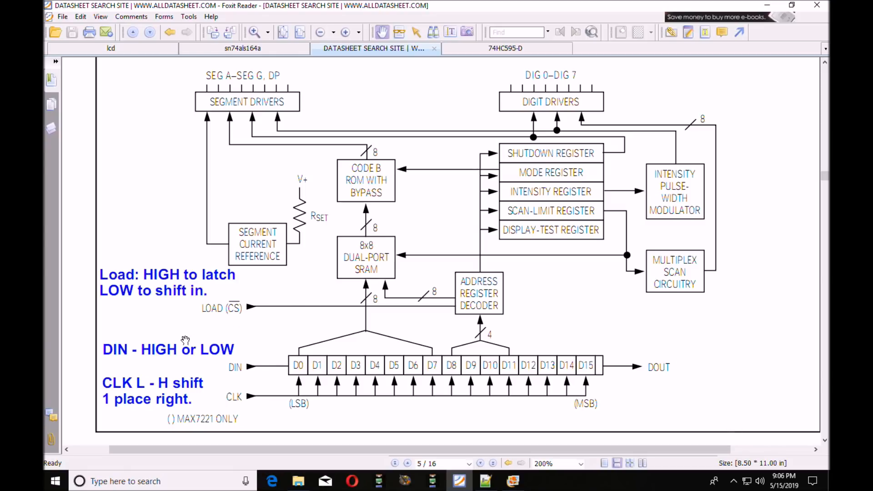
mouse_move(247, 368)
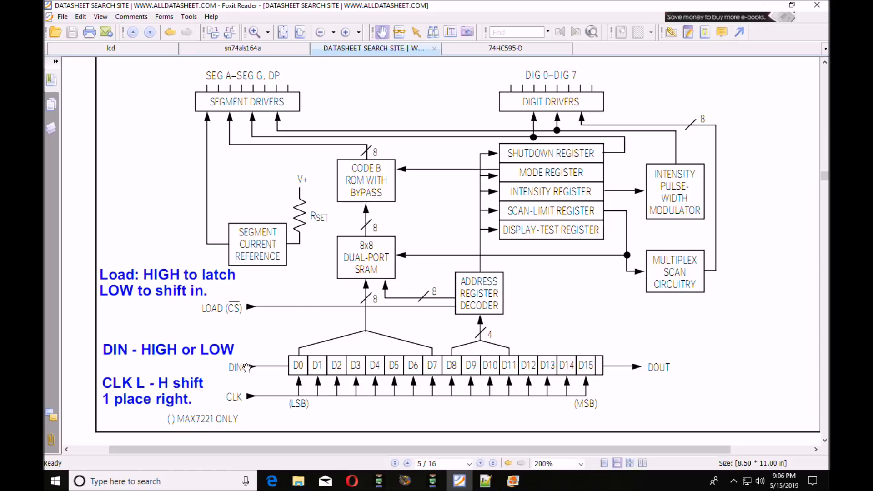
mouse_move(250, 397)
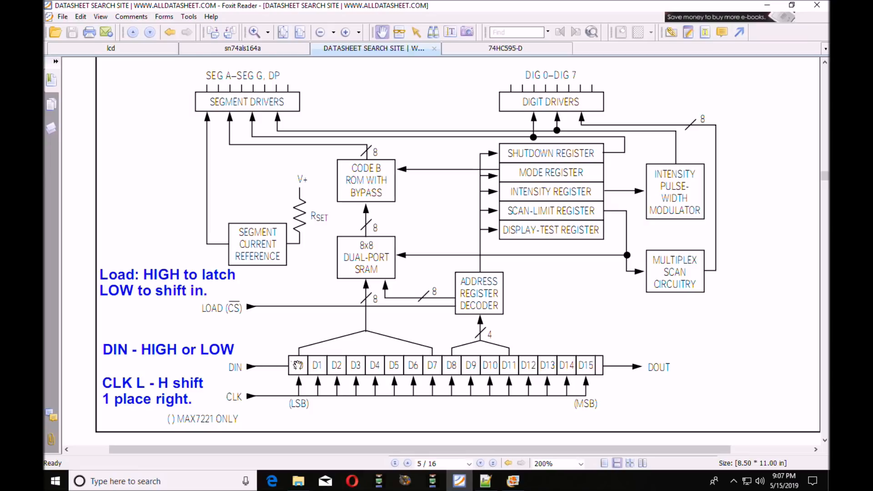
mouse_move(242, 367)
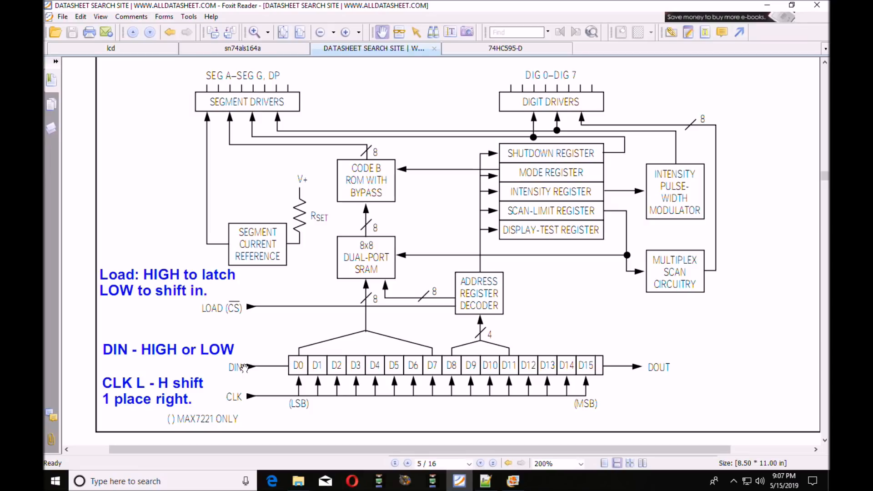
mouse_move(251, 364)
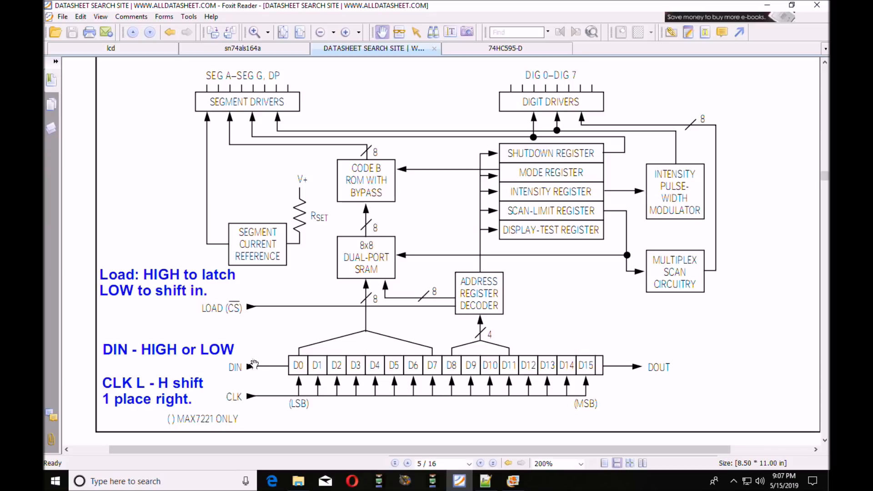
mouse_move(615, 374)
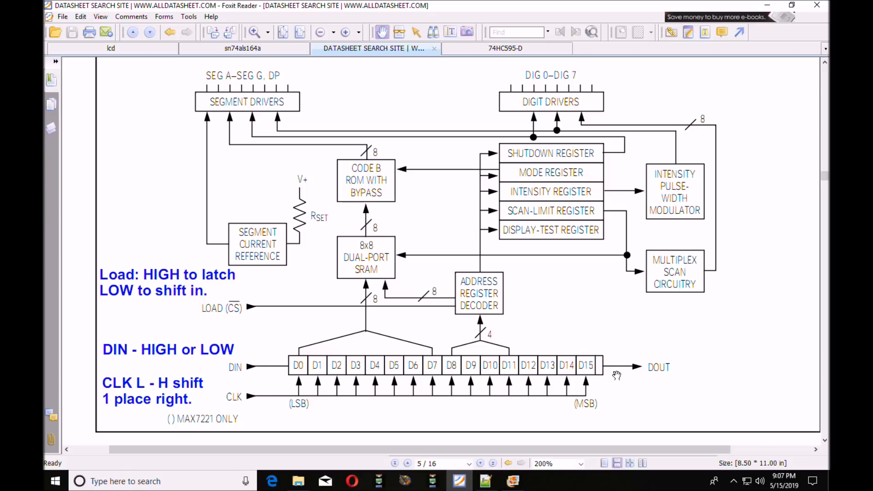
mouse_move(607, 374)
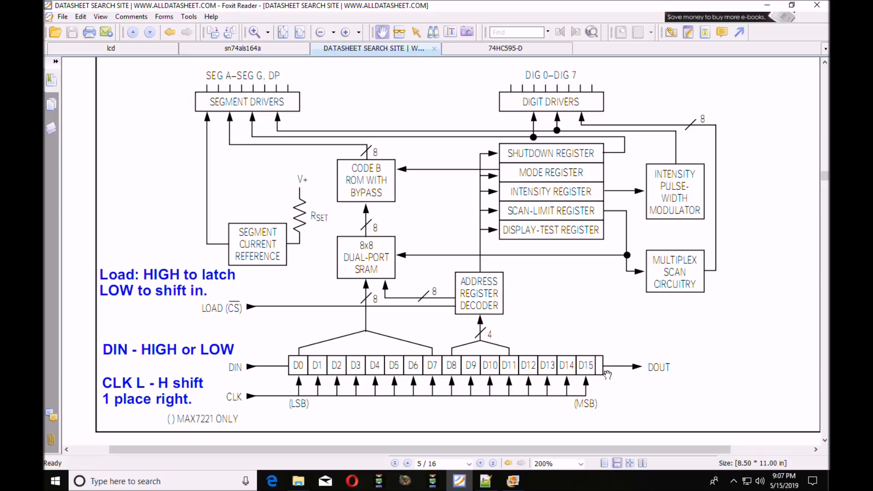
mouse_move(177, 384)
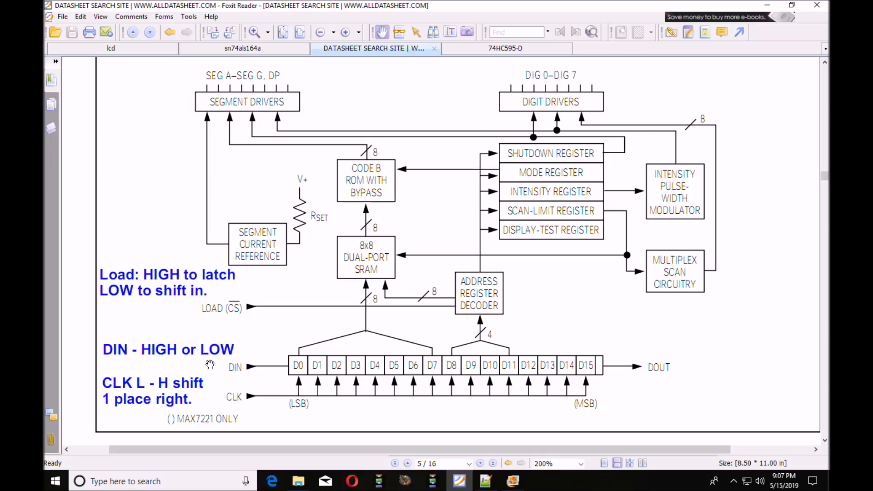
mouse_move(590, 366)
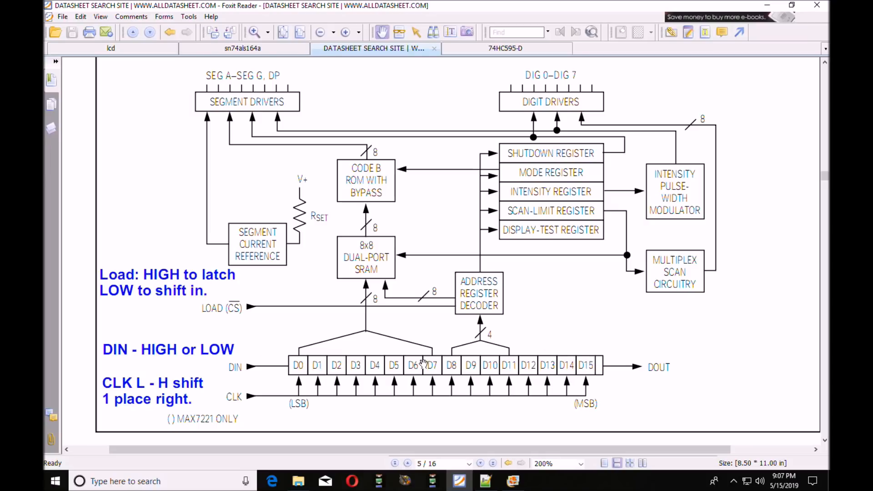
mouse_move(472, 275)
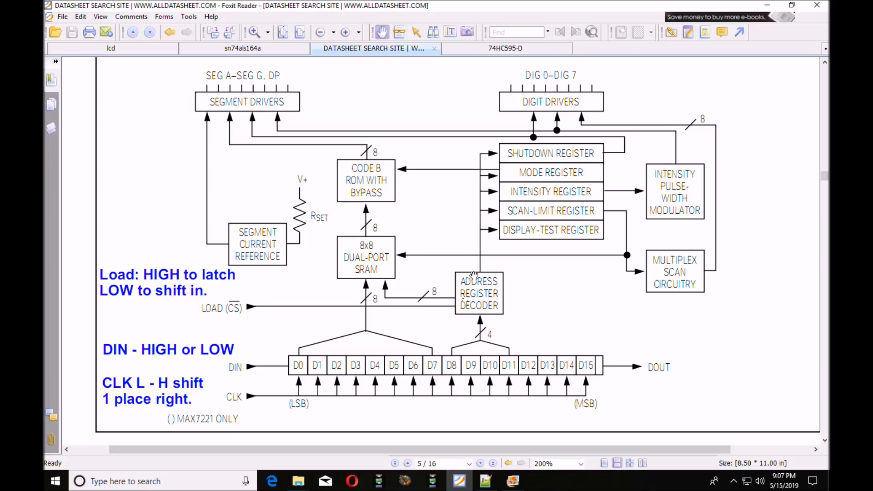
mouse_move(493, 287)
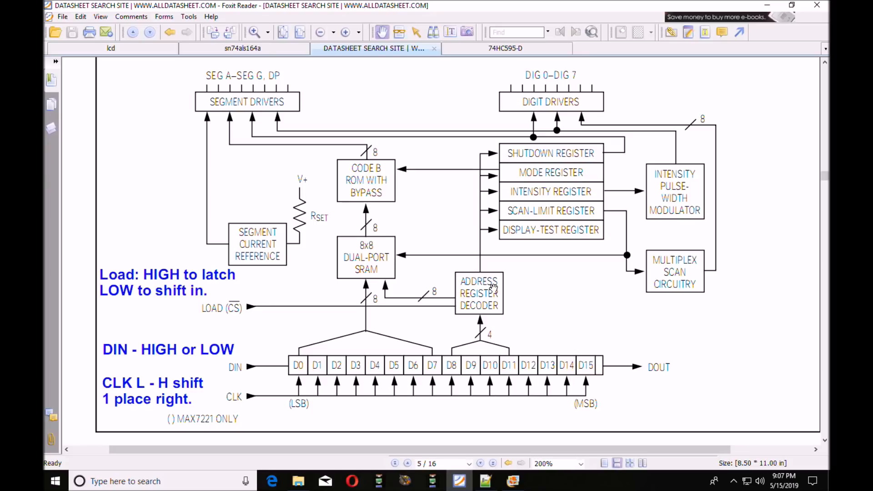
mouse_move(362, 265)
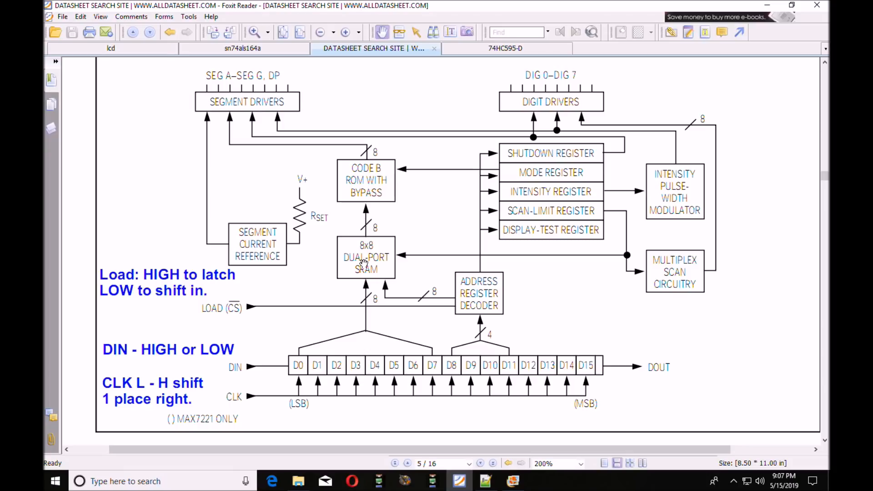
mouse_move(365, 262)
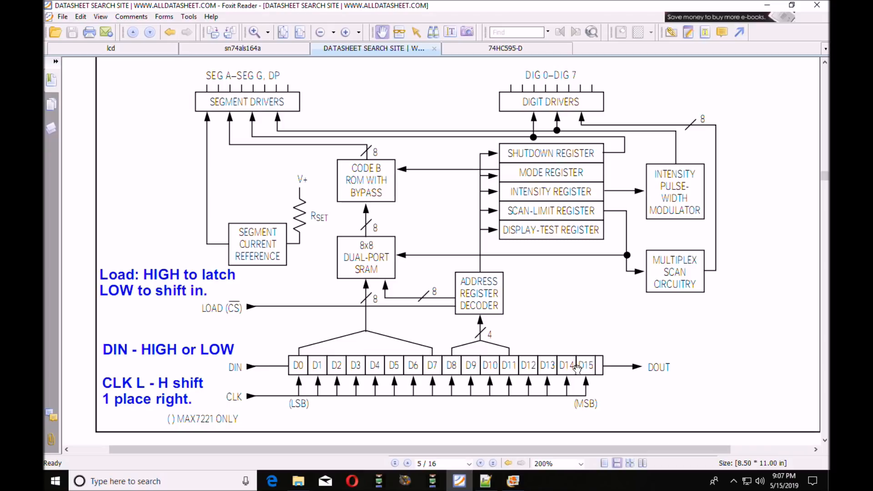
mouse_move(460, 60)
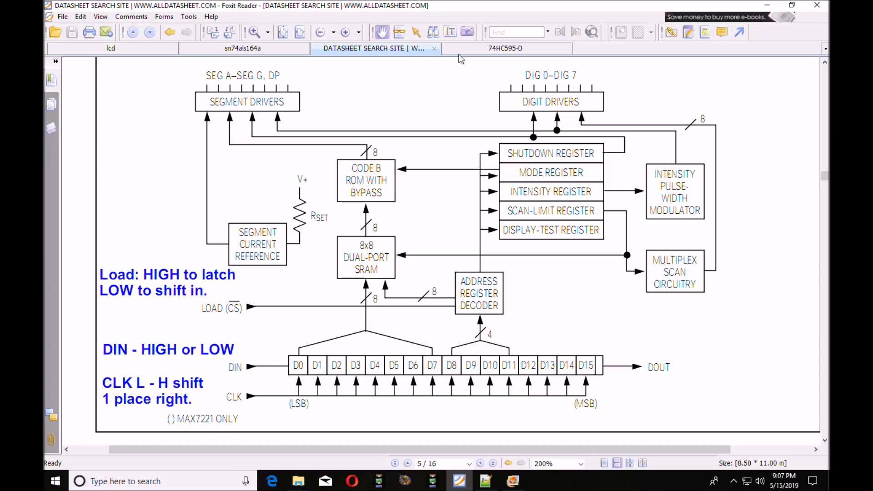
click(505, 48)
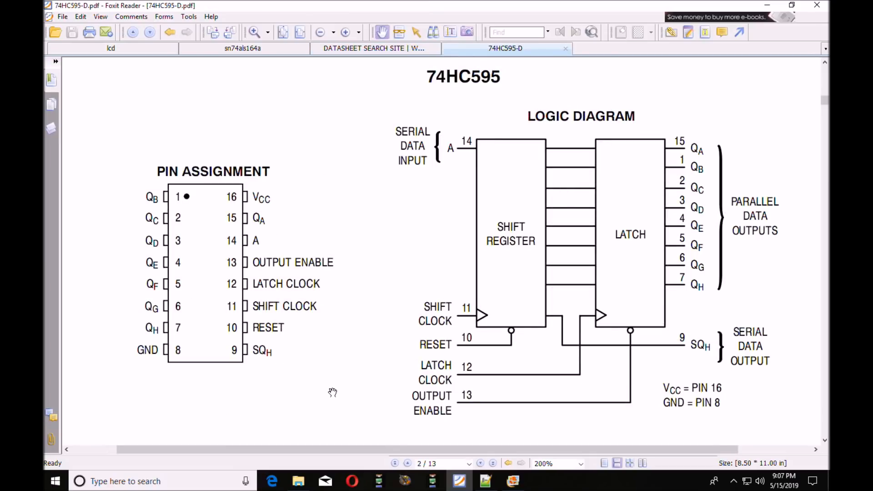
mouse_move(270, 446)
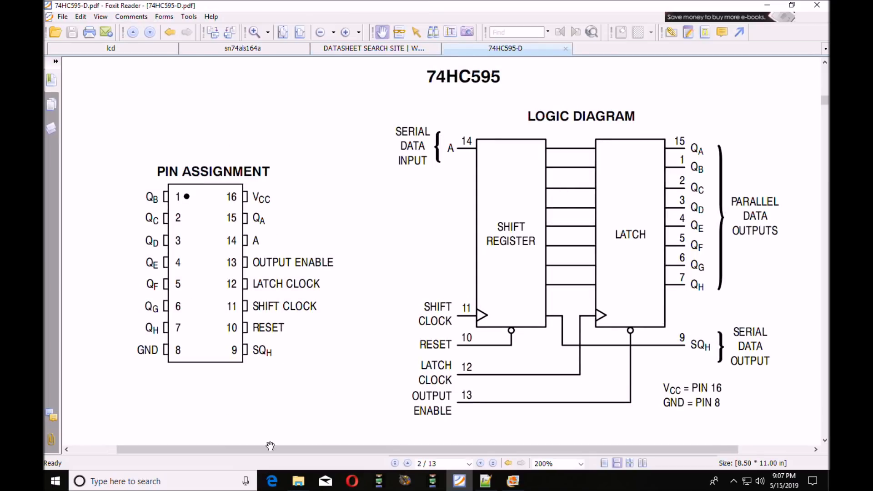
mouse_move(328, 402)
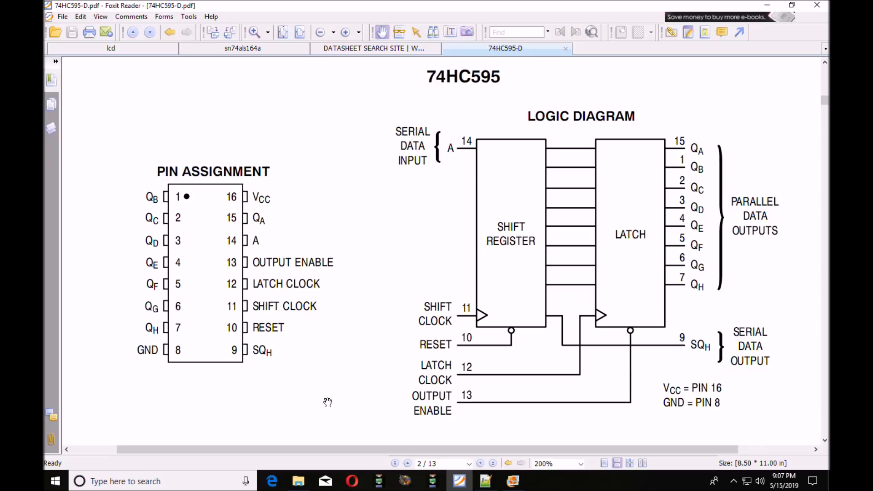
mouse_move(448, 242)
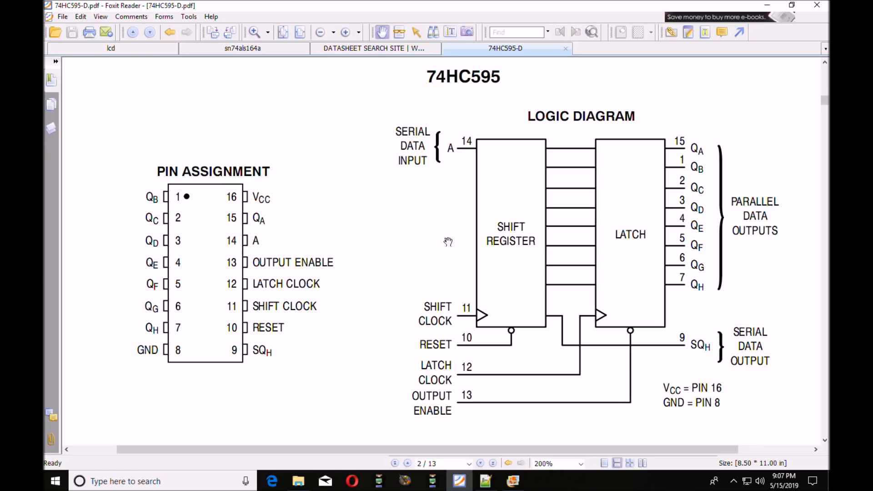
mouse_move(507, 217)
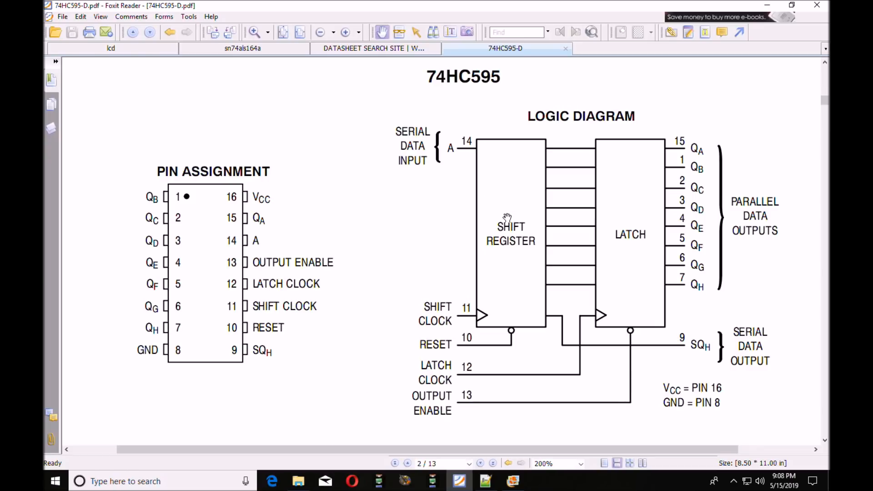
mouse_move(532, 309)
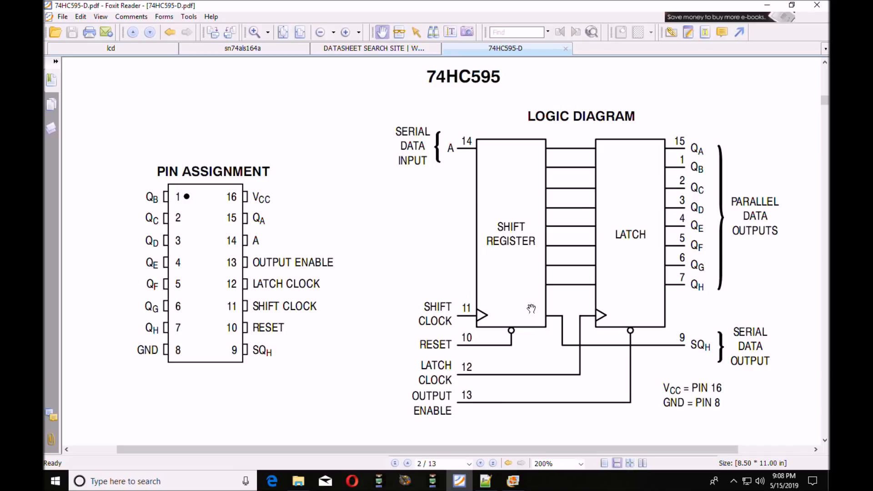
mouse_move(384, 305)
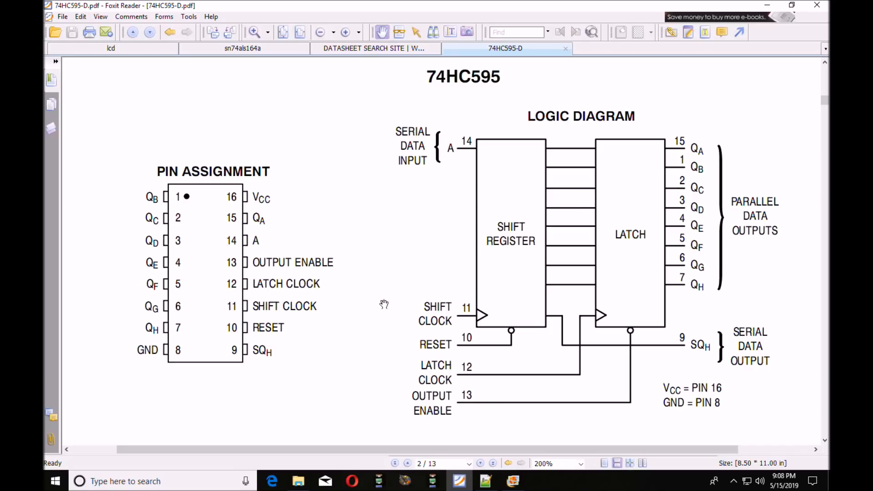
mouse_move(454, 317)
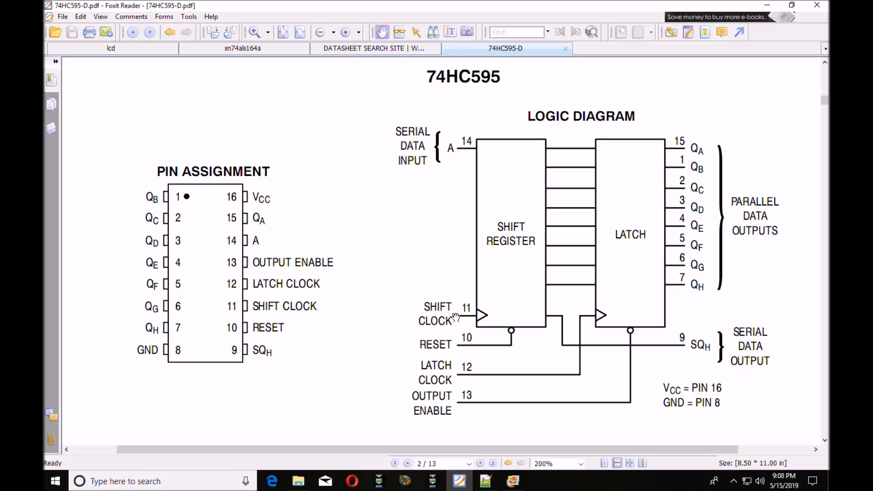
mouse_move(573, 153)
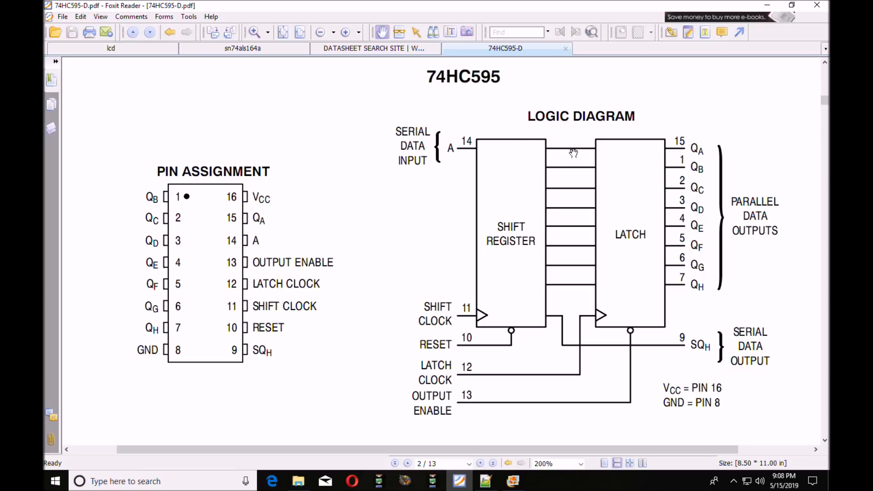
mouse_move(569, 279)
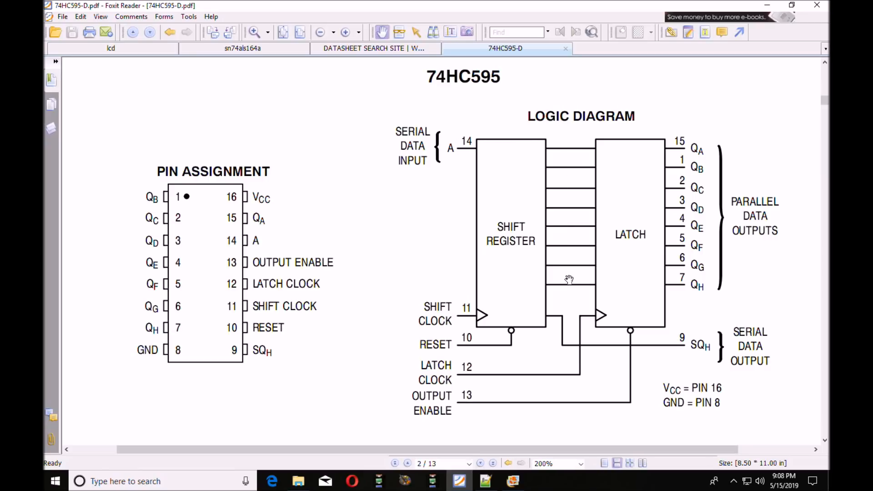
mouse_move(448, 378)
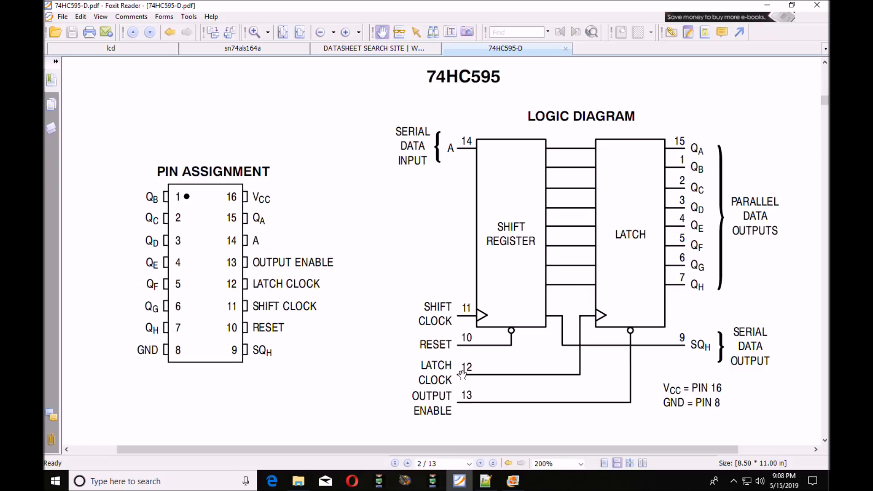
mouse_move(470, 372)
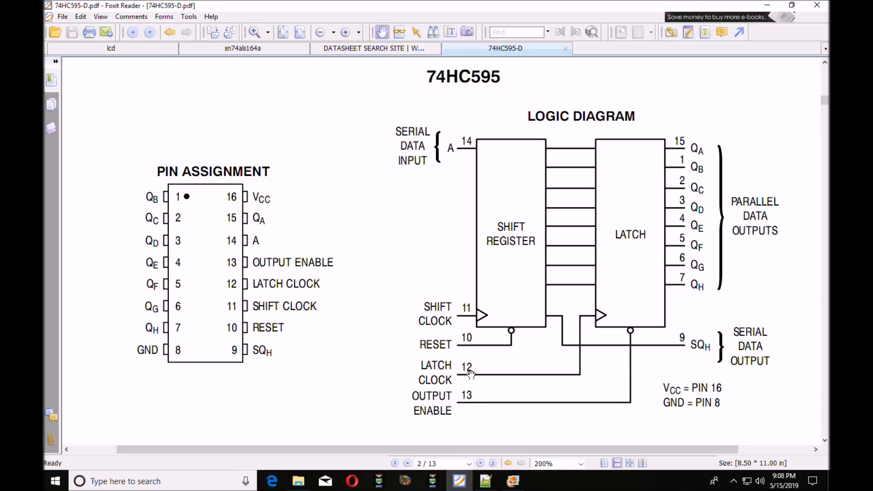
mouse_move(451, 395)
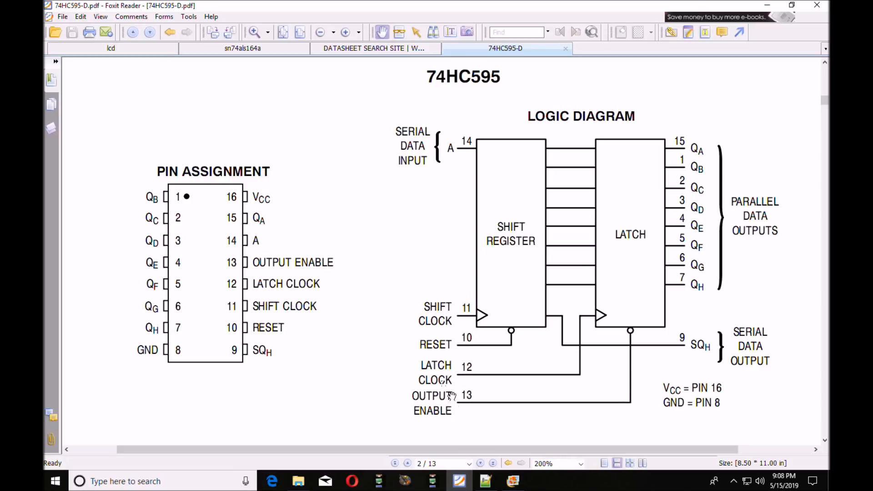
mouse_move(632, 320)
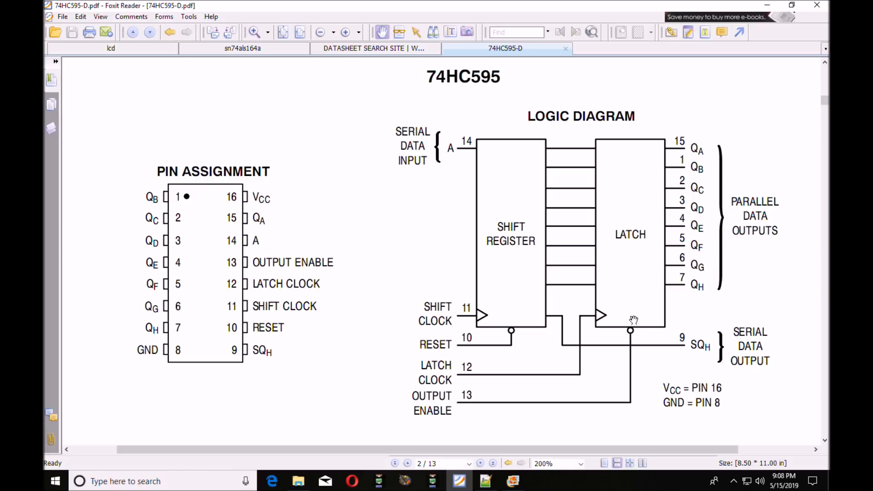
mouse_move(462, 401)
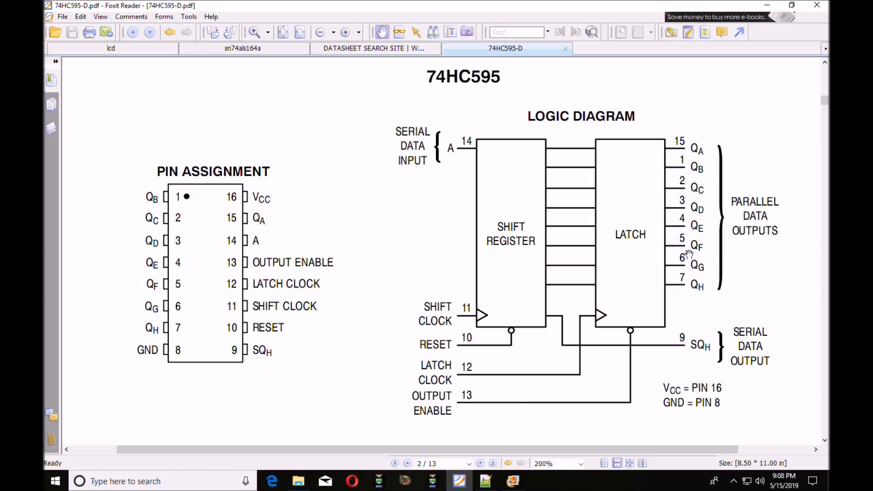
mouse_move(685, 283)
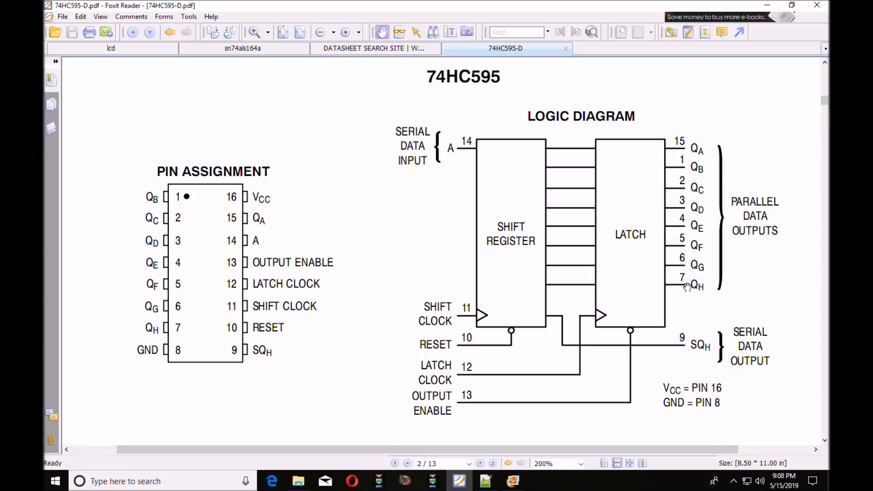
mouse_move(416, 203)
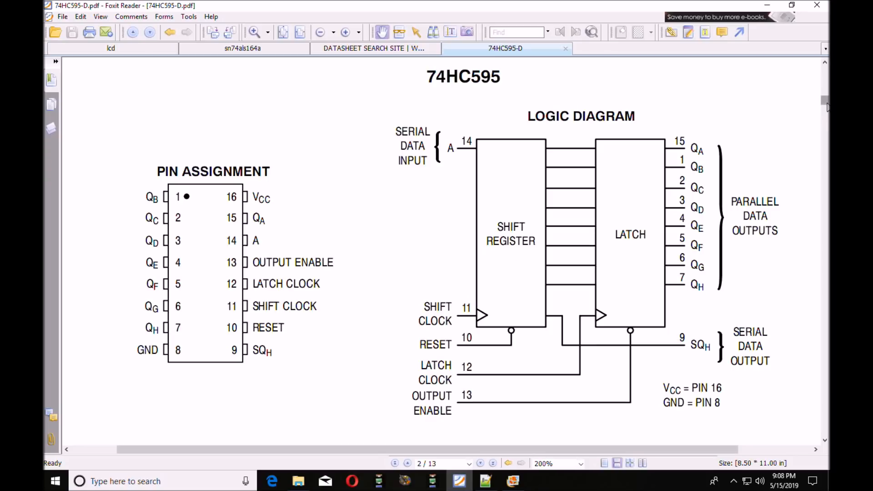
- Scroll the 74HC595 datasheet past the electrical tables to page 9's Expanded Logic Diagram
scroll(down, 3)
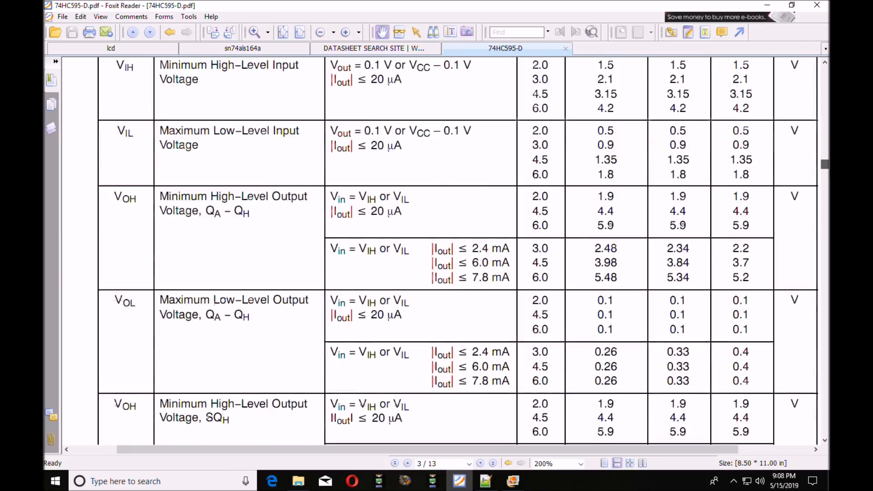
scroll(down, 3)
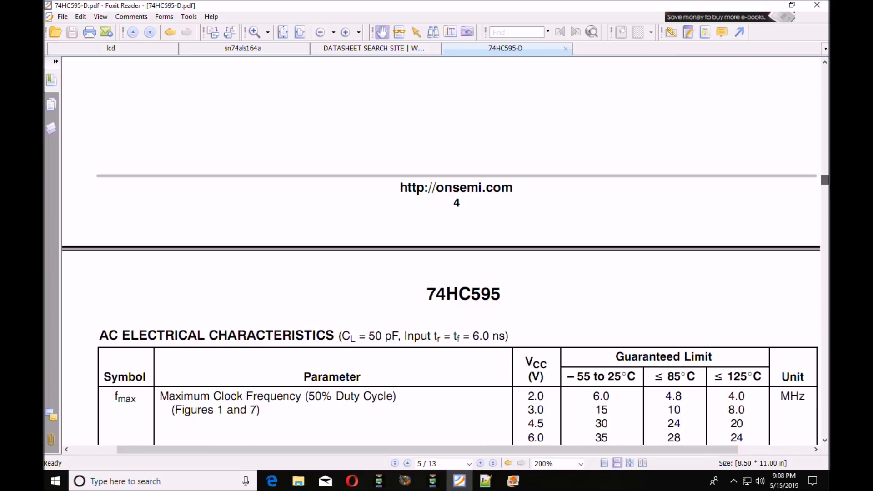
scroll(down, 3)
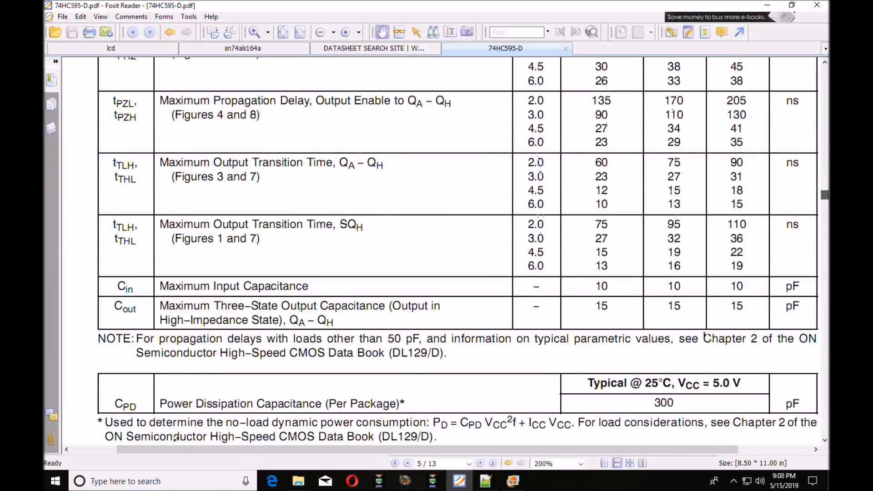
scroll(down, 3)
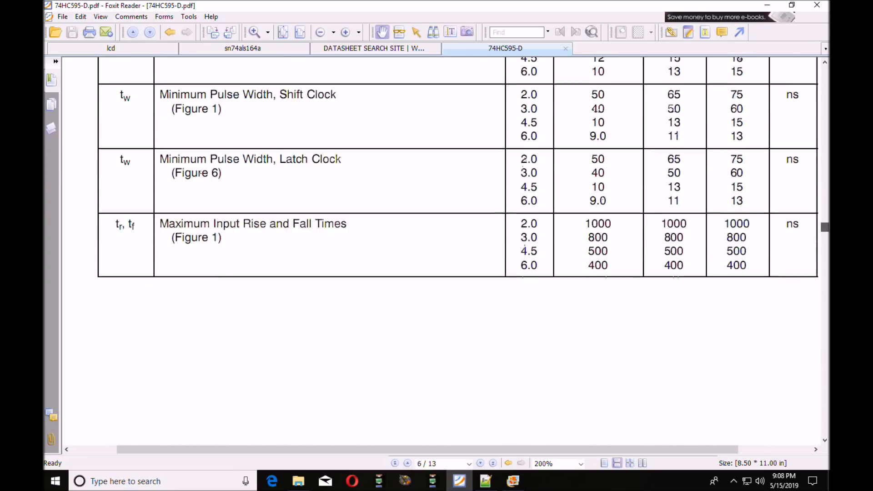
scroll(down, 3)
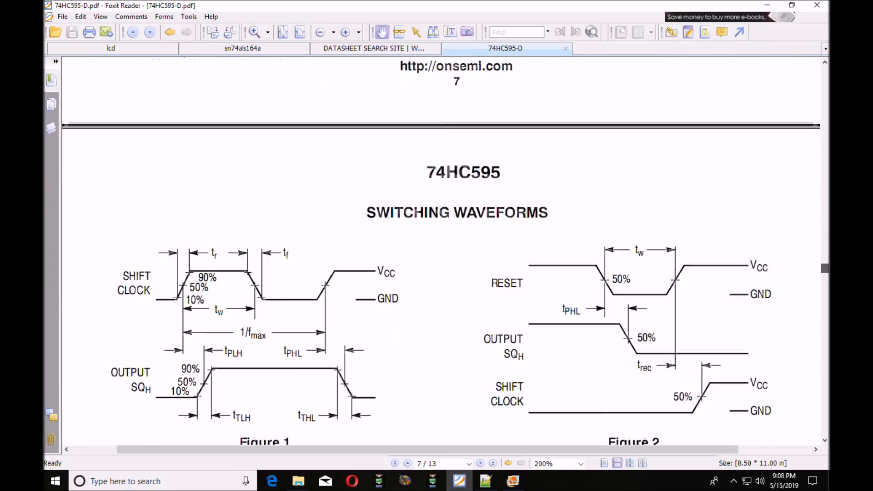
scroll(down, 3)
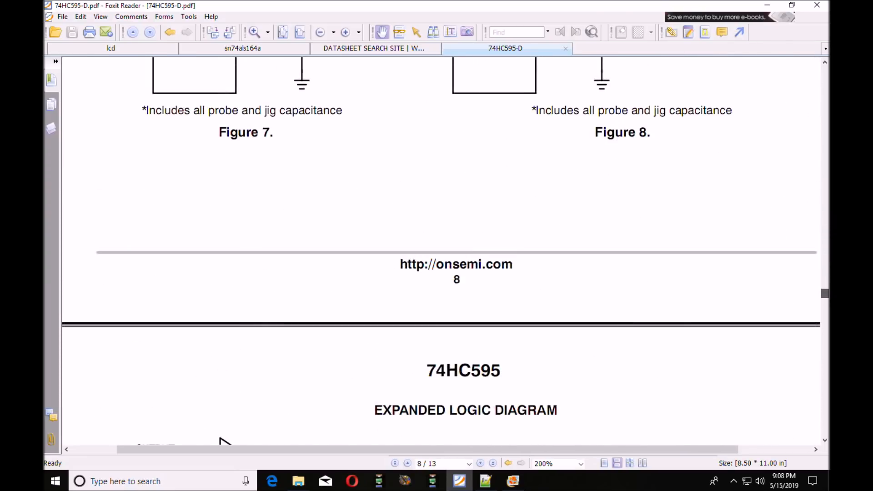
scroll(down, 3)
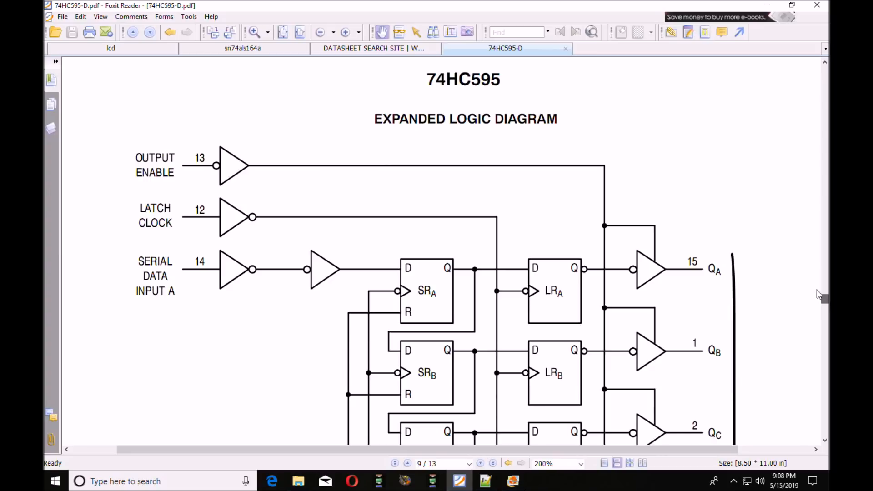
mouse_move(319, 32)
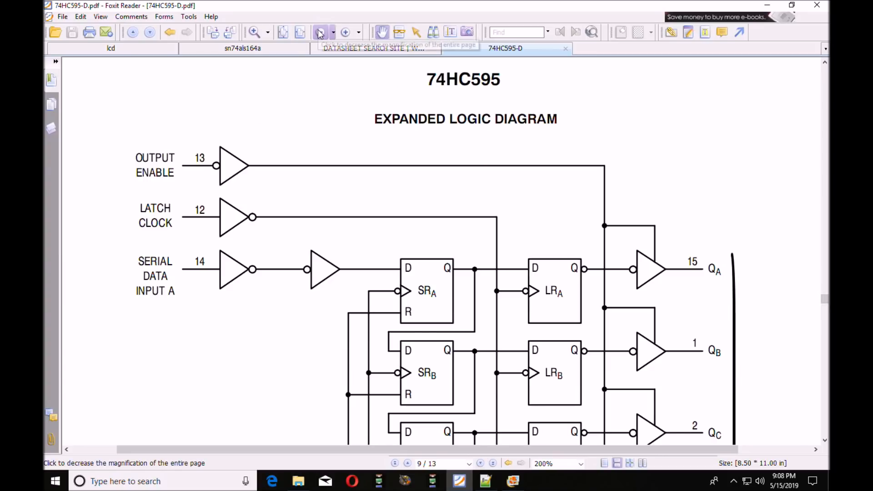
- Zoom out from 200% to 125% so more of the logic diagram fits
click(339, 32)
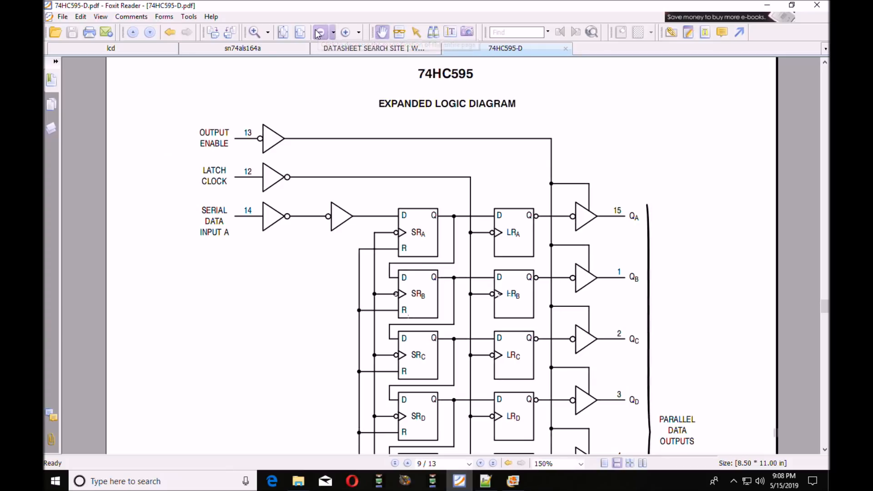
click(319, 32)
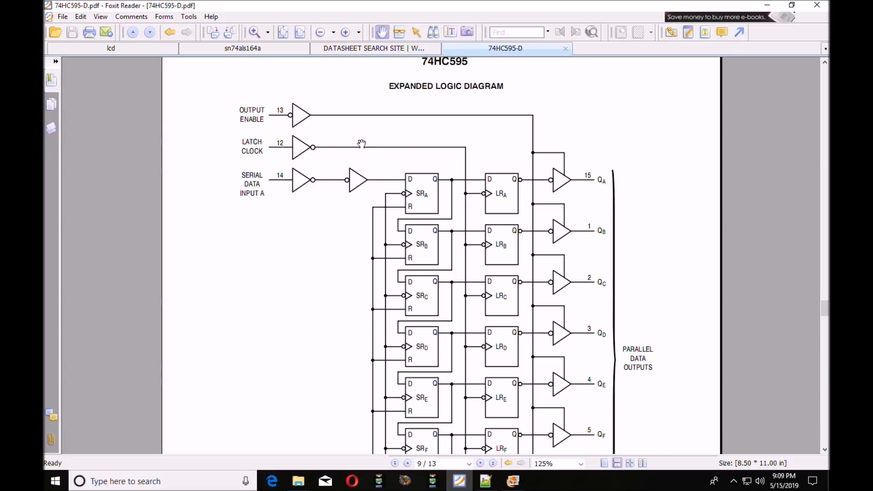
mouse_move(202, 186)
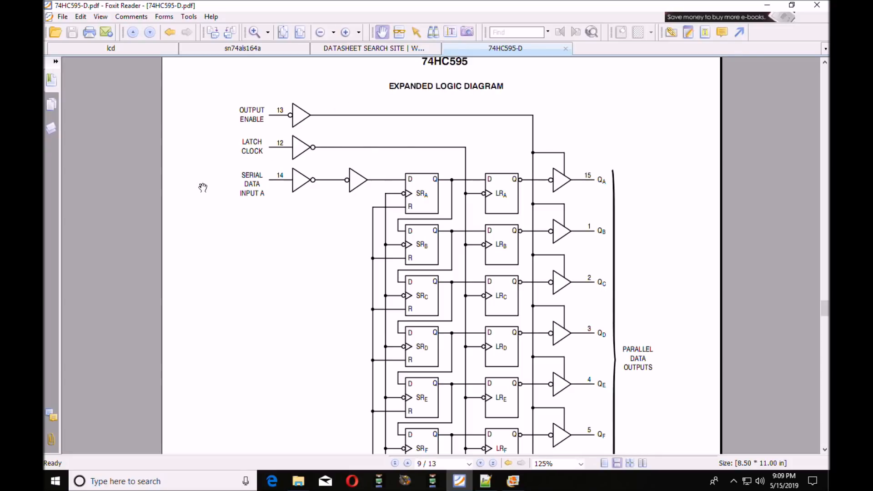
mouse_move(396, 174)
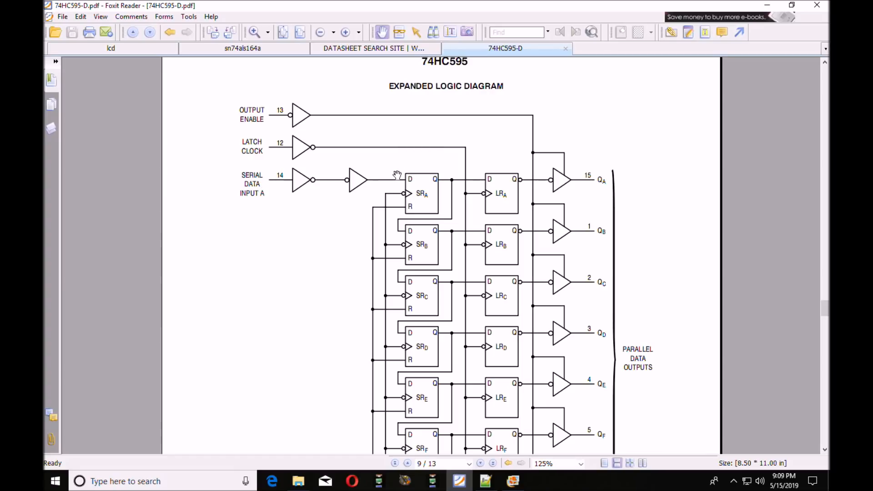
mouse_move(409, 181)
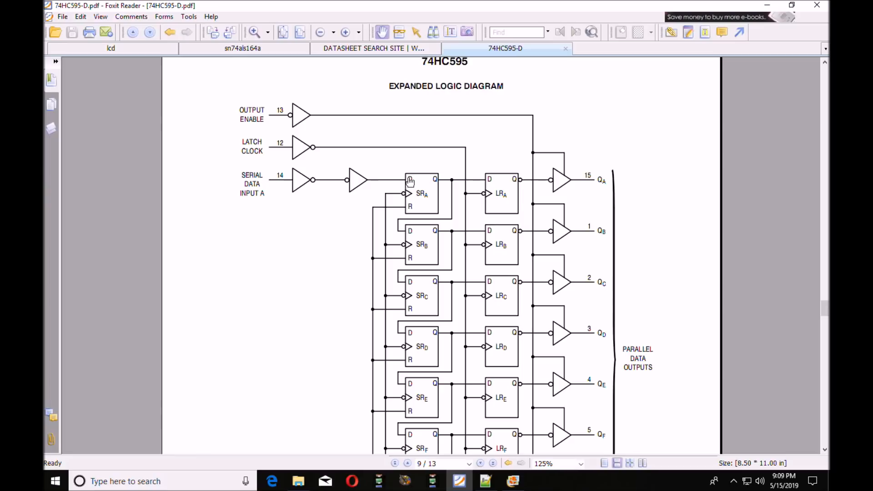
mouse_move(403, 182)
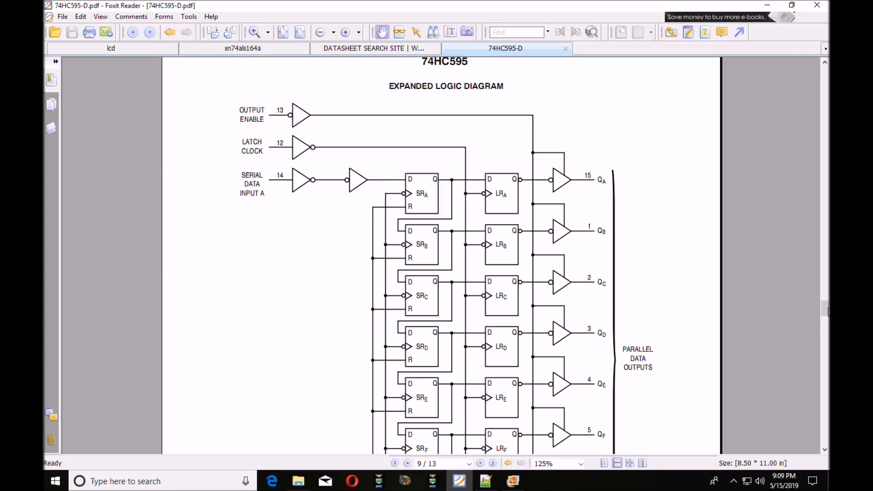
scroll(down, 3)
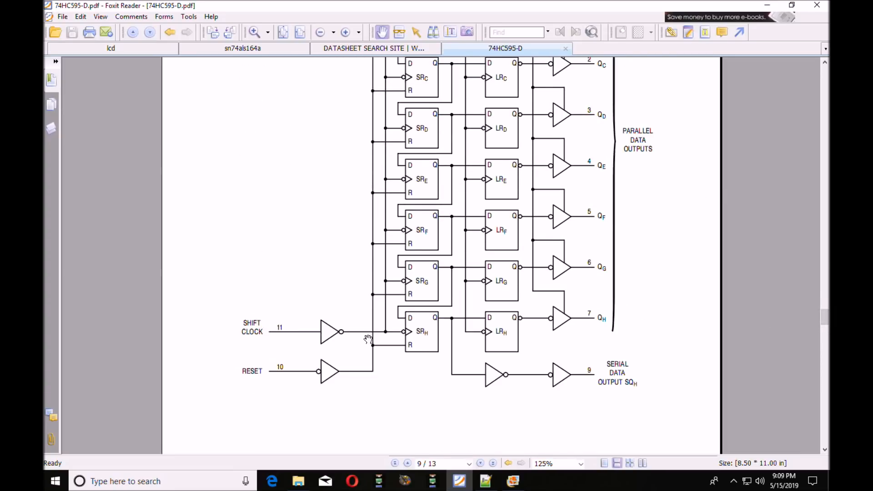
mouse_move(328, 376)
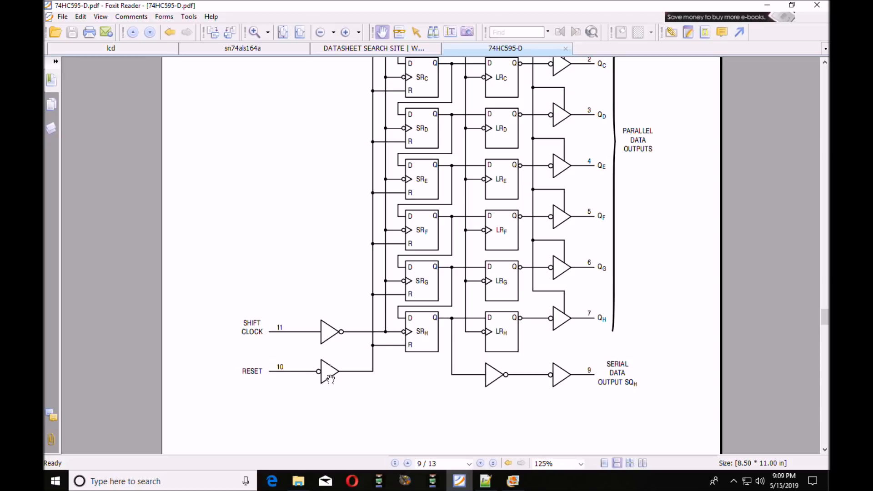
mouse_move(454, 344)
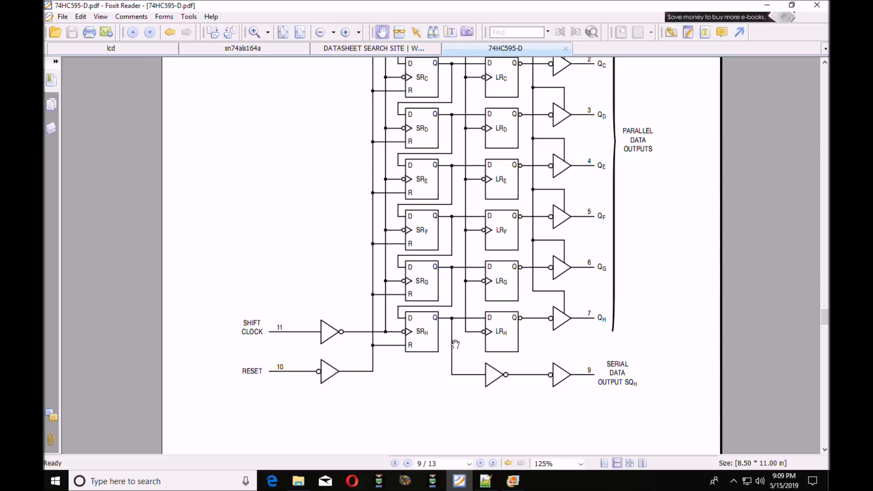
mouse_move(270, 332)
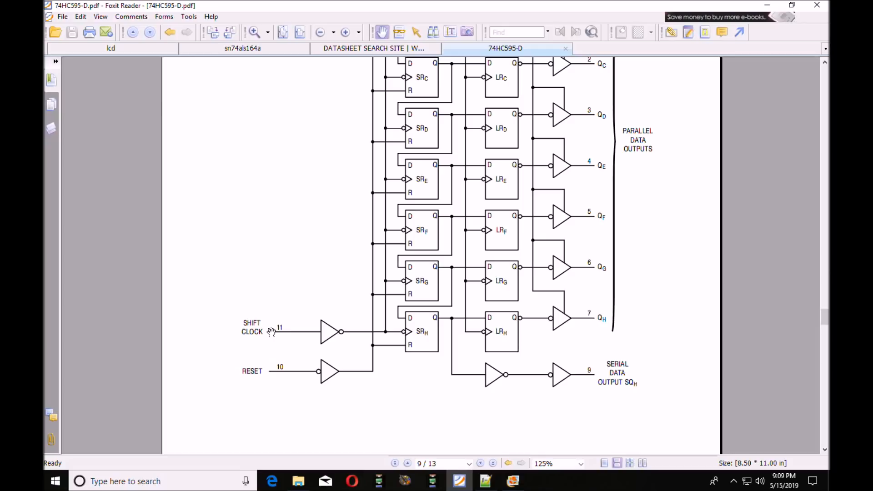
mouse_move(419, 78)
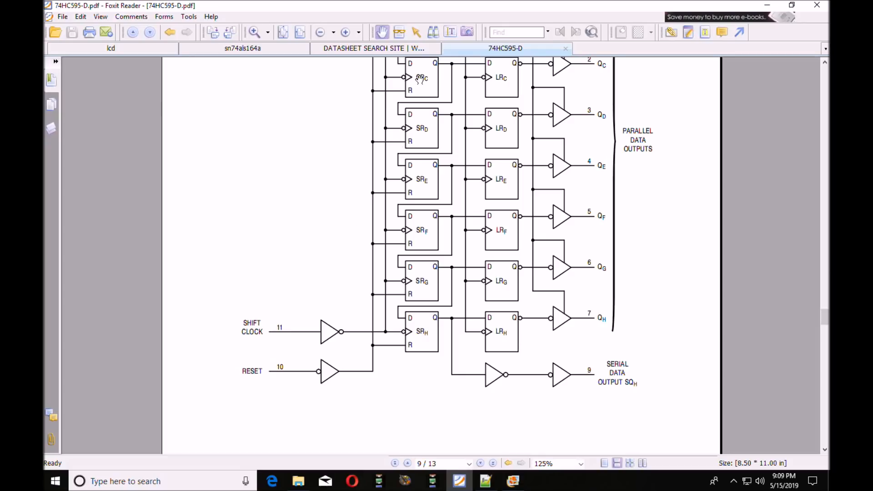
mouse_move(428, 191)
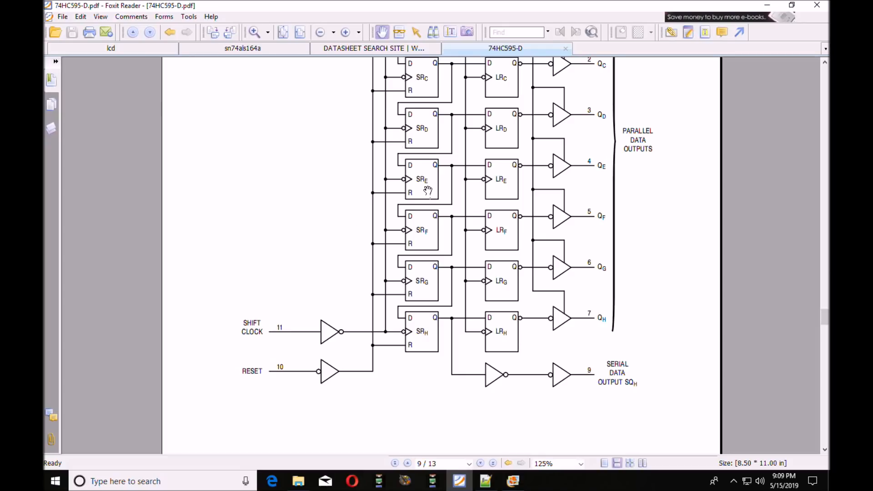
mouse_move(429, 331)
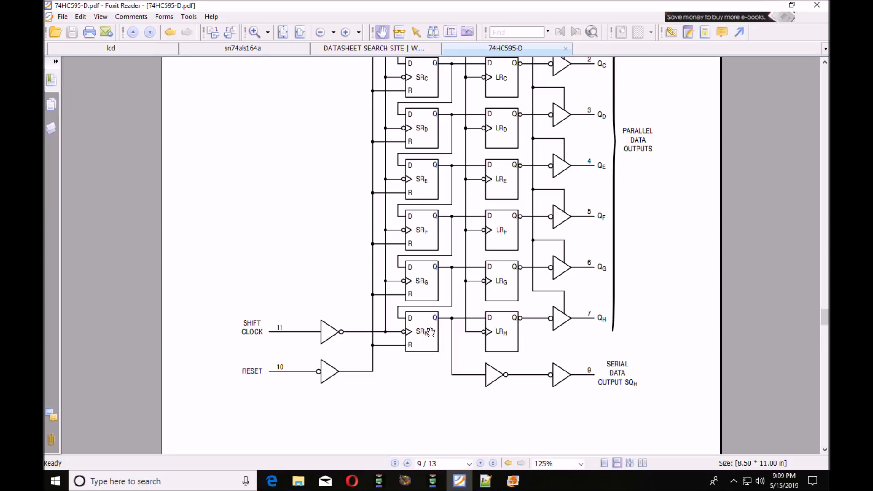
- Switch to the sn74als164a datasheet showing its eight flip-flop logic diagram
click(242, 48)
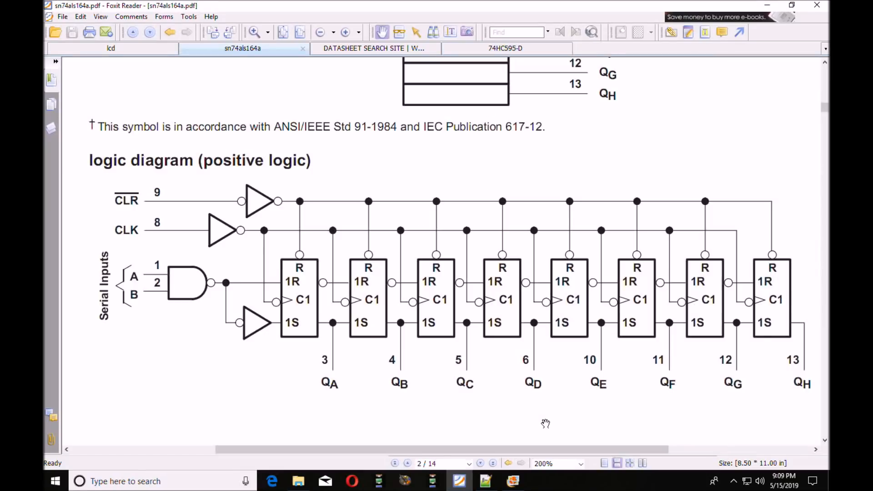
mouse_move(504, 436)
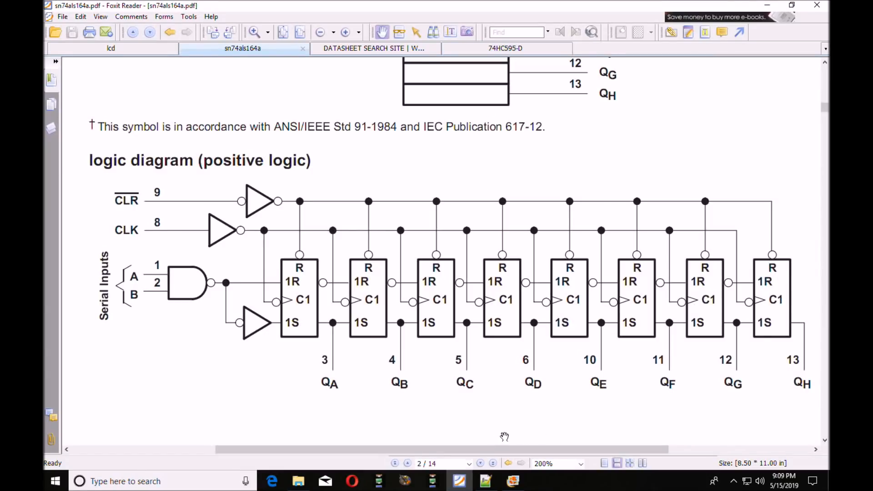
mouse_move(538, 433)
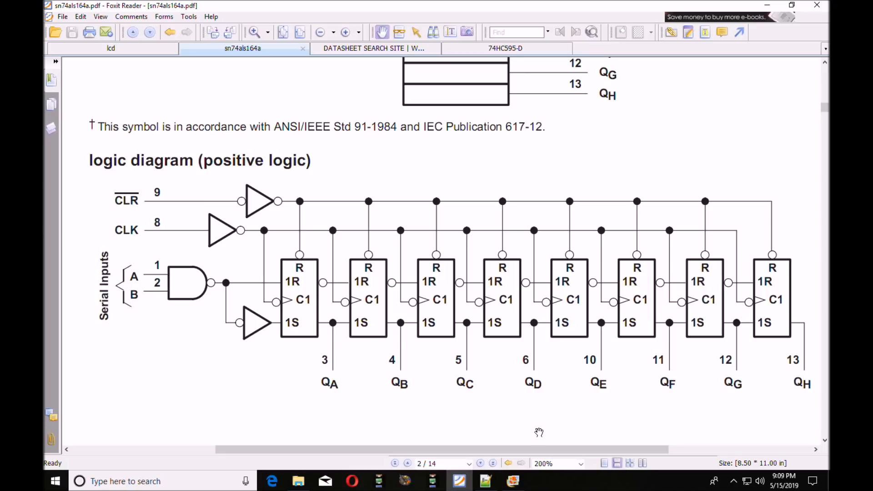
mouse_move(538, 428)
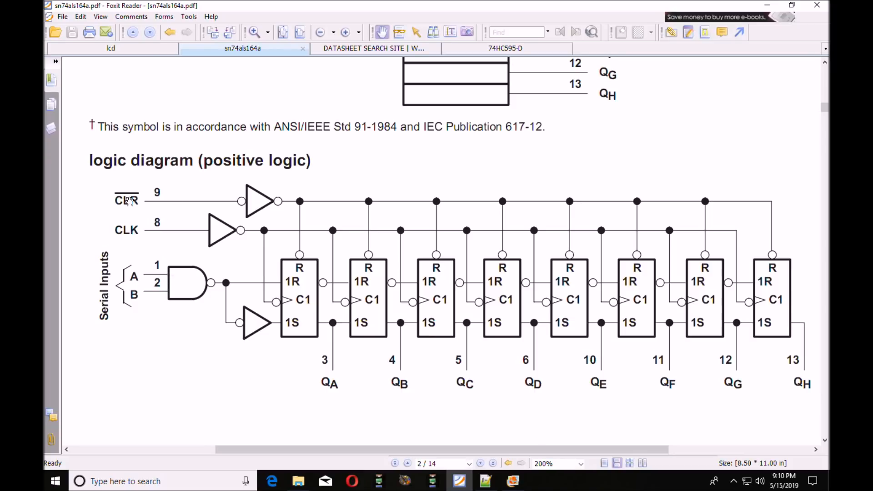
mouse_move(268, 205)
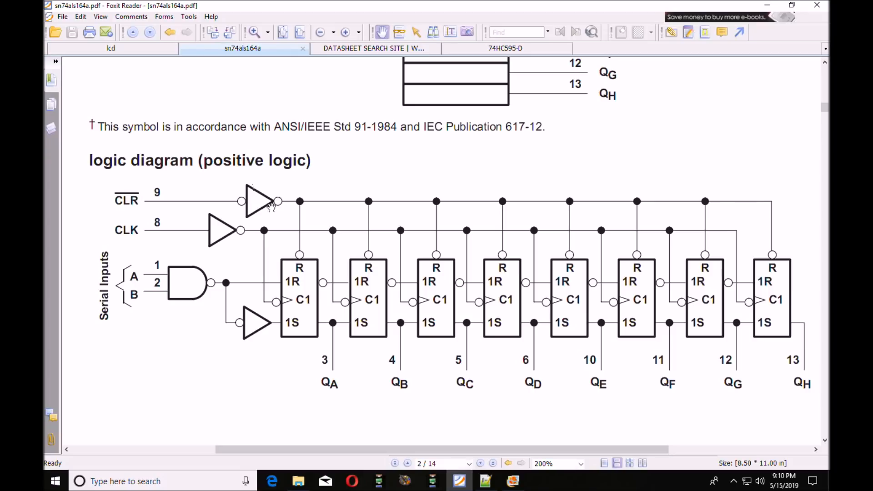
mouse_move(551, 327)
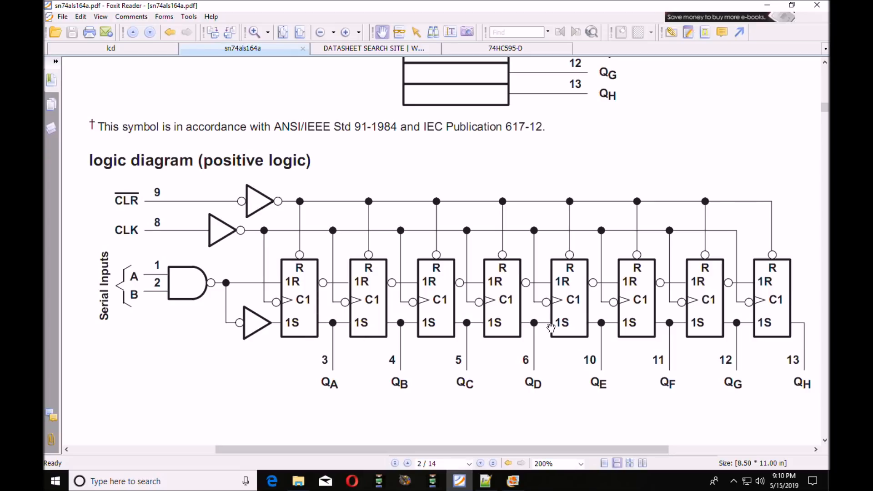
mouse_move(754, 306)
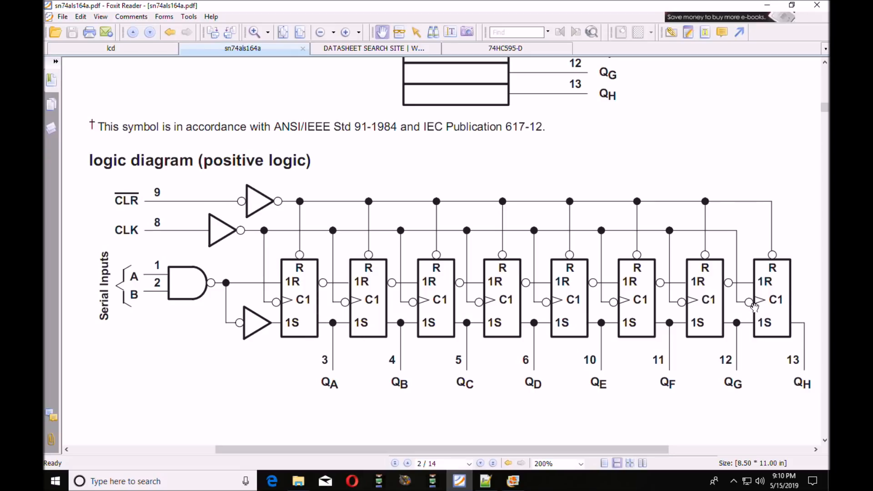
mouse_move(158, 122)
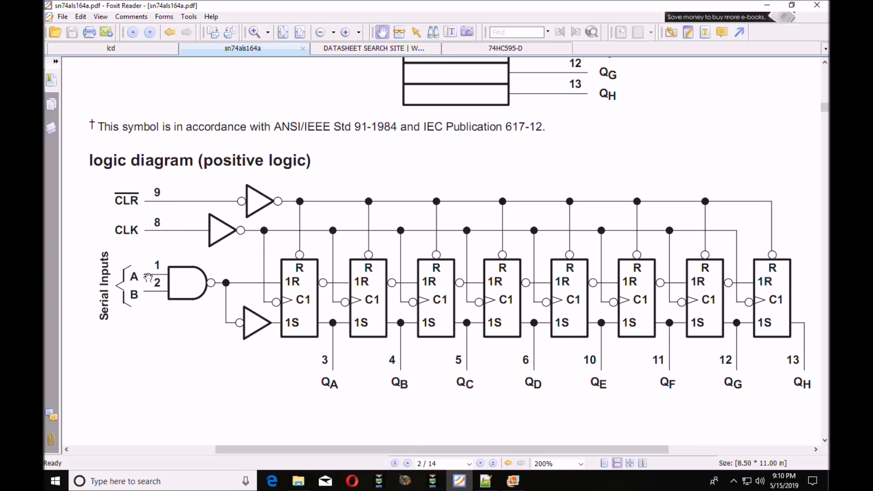
mouse_move(146, 273)
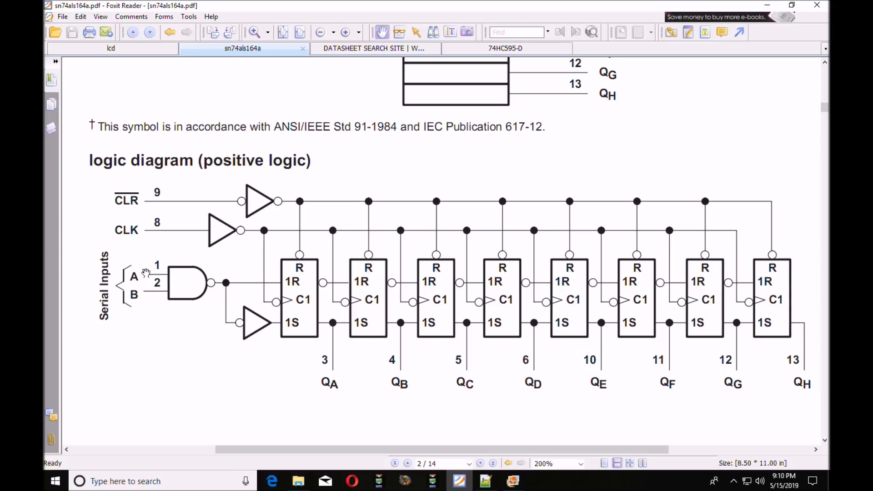
mouse_move(138, 262)
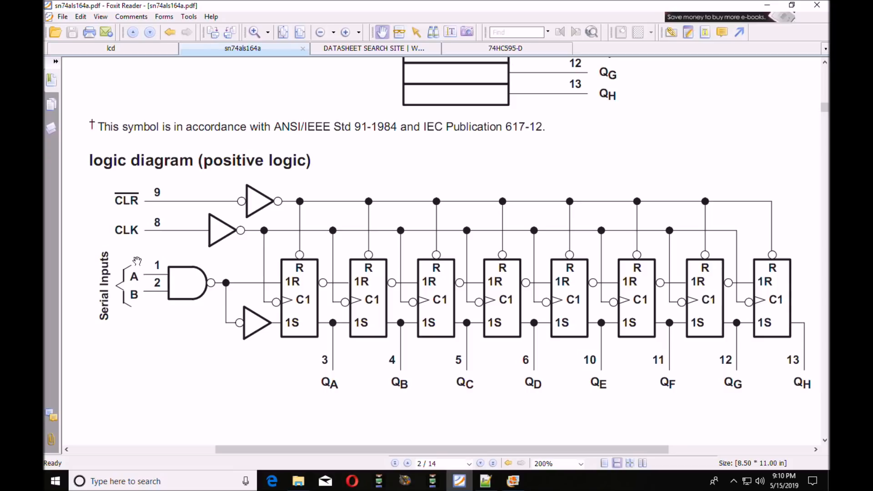
mouse_move(139, 231)
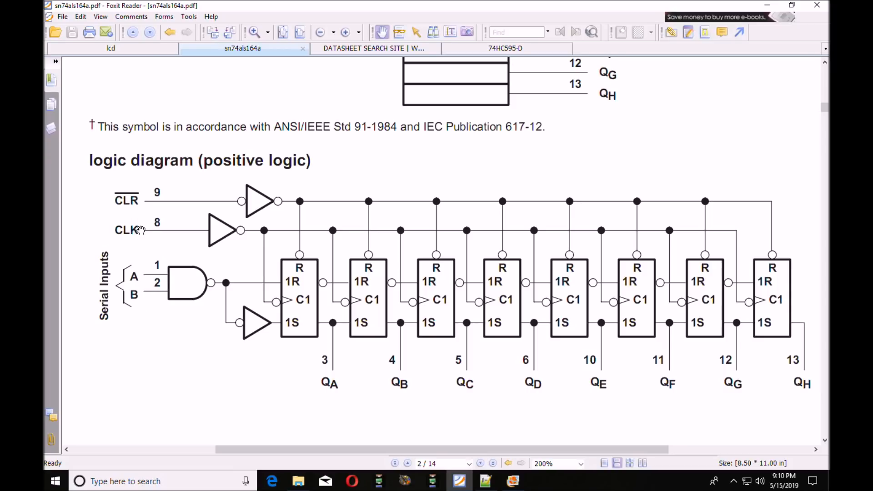
mouse_move(238, 287)
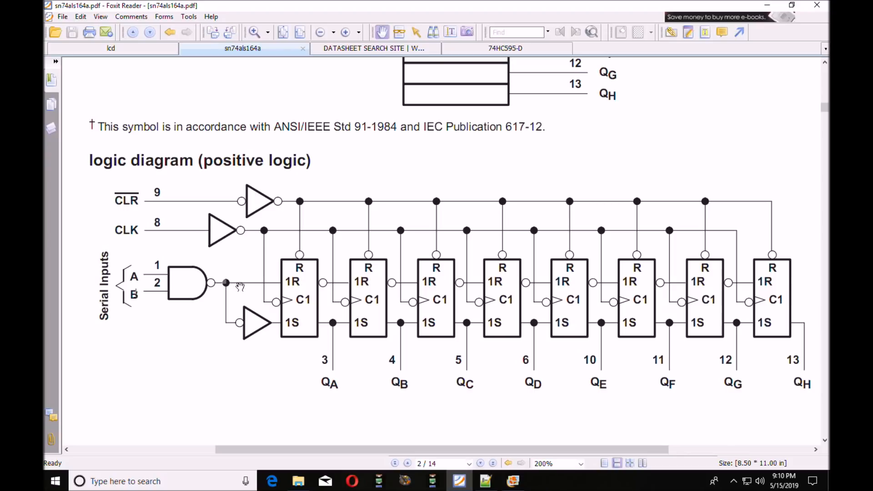
mouse_move(298, 281)
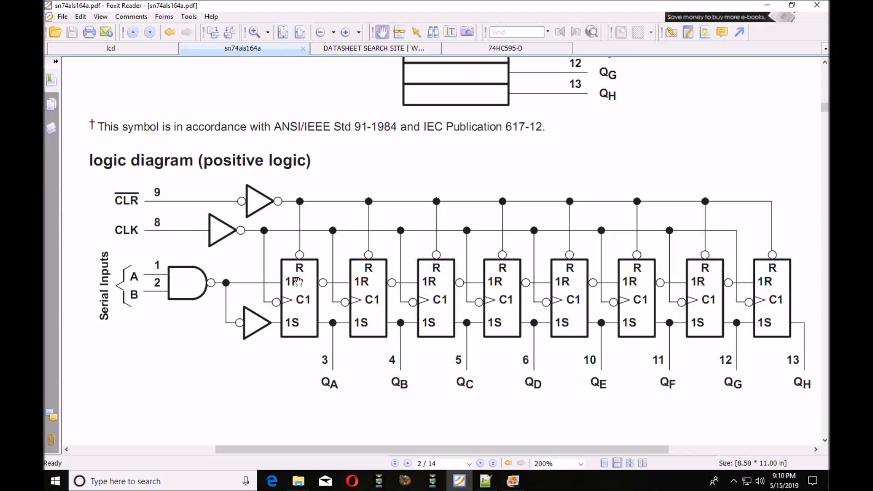
mouse_move(376, 281)
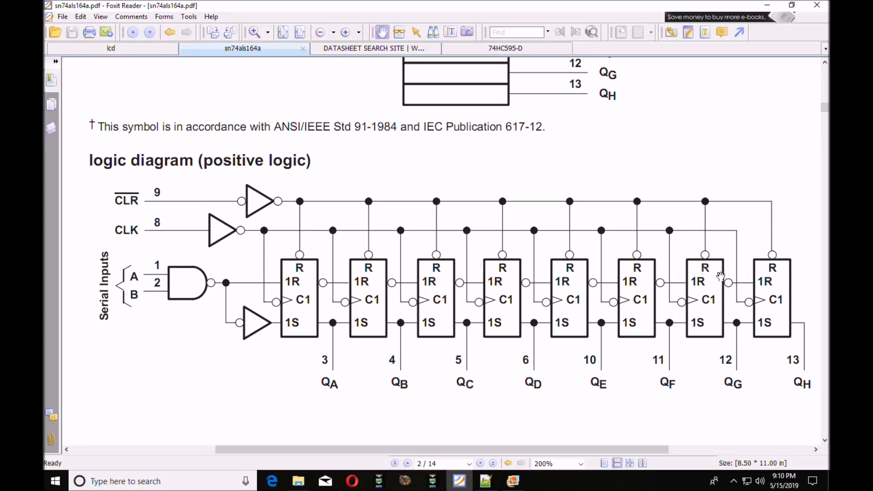
mouse_move(354, 365)
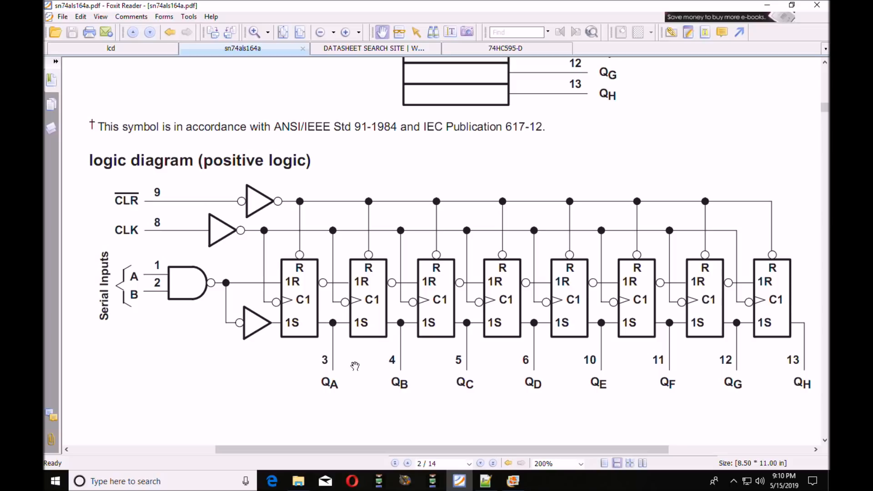
mouse_move(811, 352)
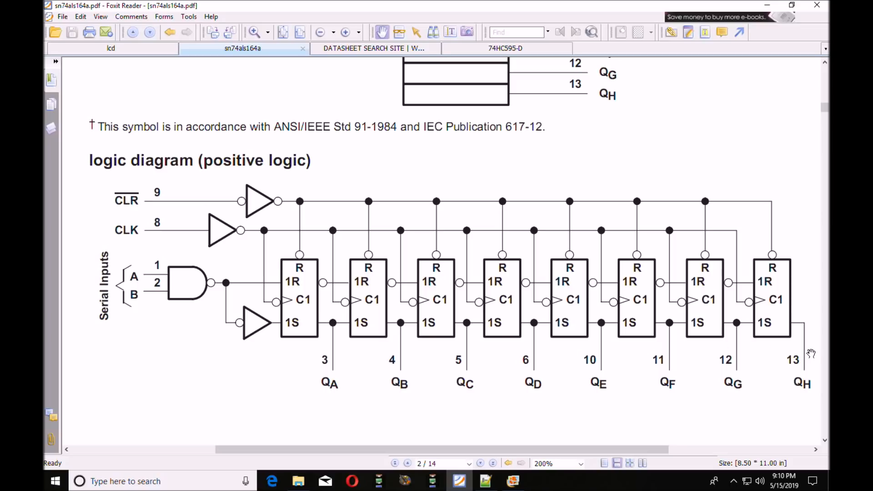
mouse_move(185, 283)
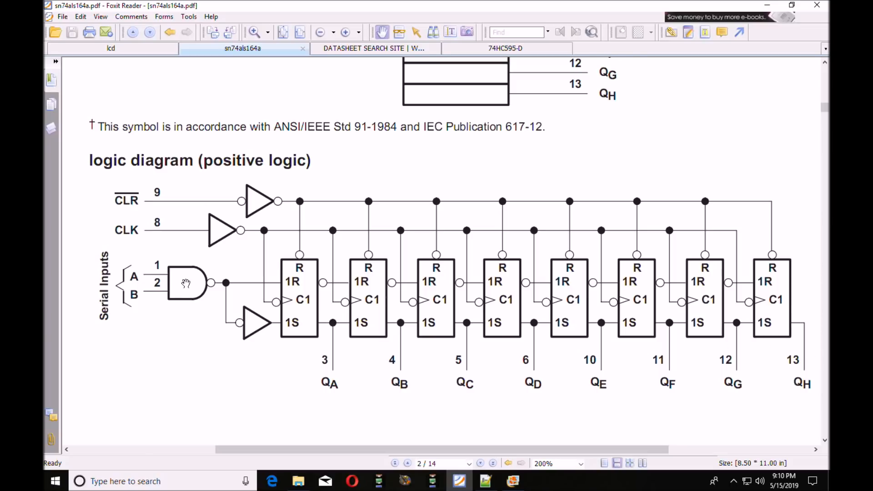
mouse_move(666, 305)
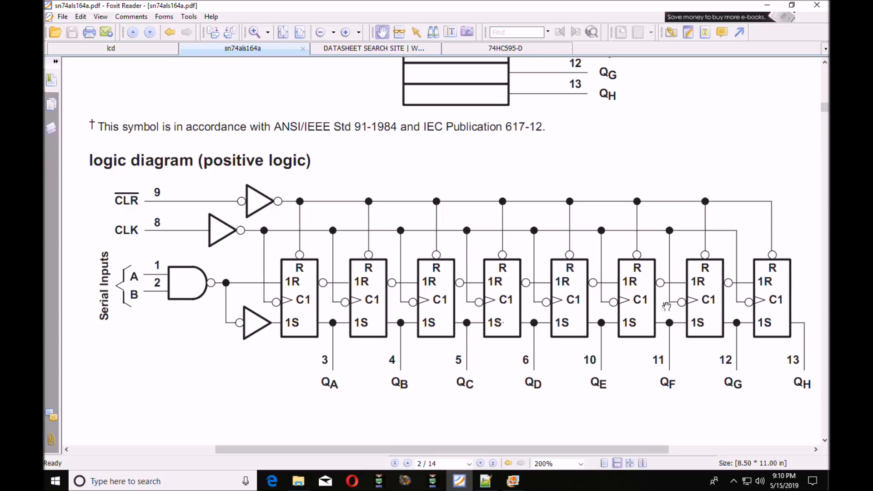
mouse_move(192, 68)
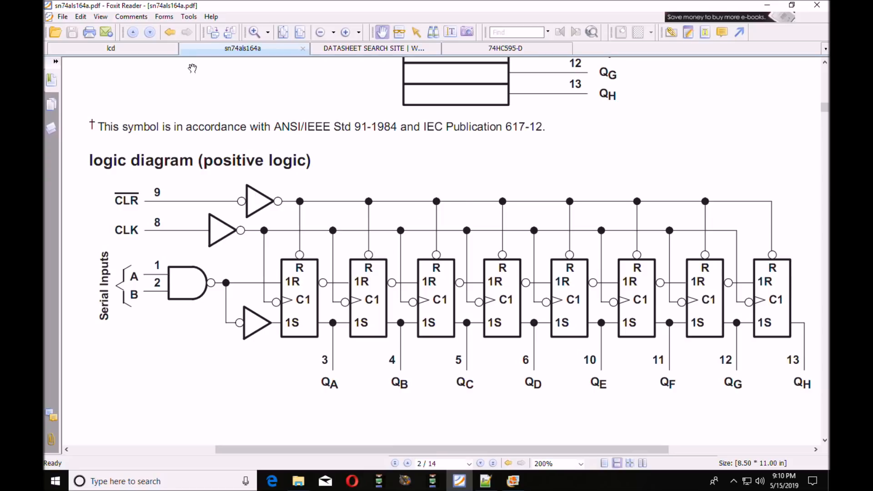
mouse_move(132, 52)
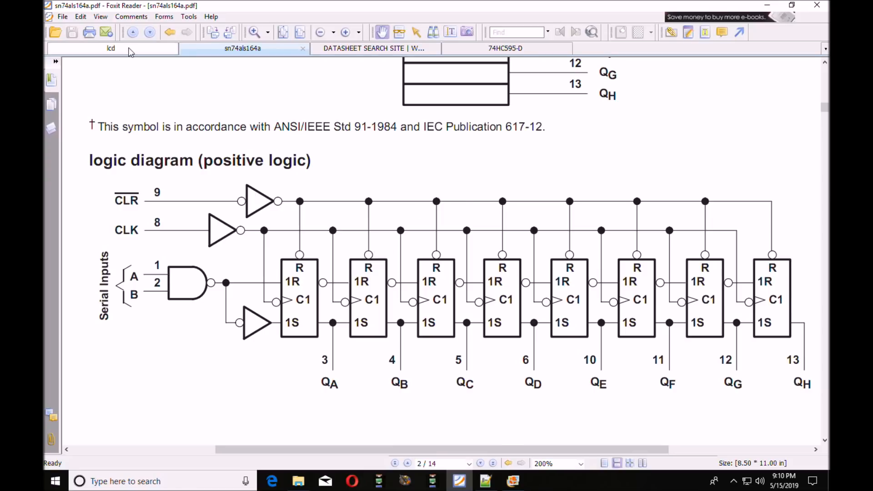
- Review the lcd.pdf 74ALS164N wiring, then bring up the MAX7219 sketch in Notepad++
click(110, 48)
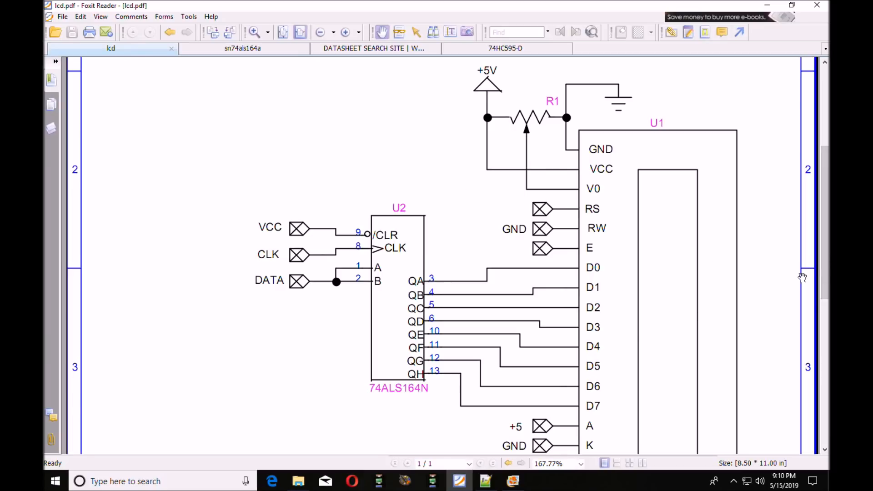
mouse_move(368, 184)
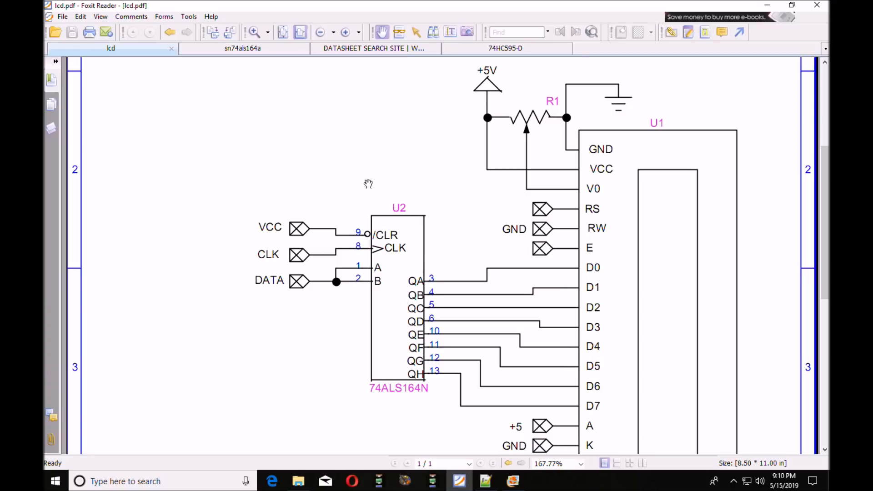
mouse_move(334, 300)
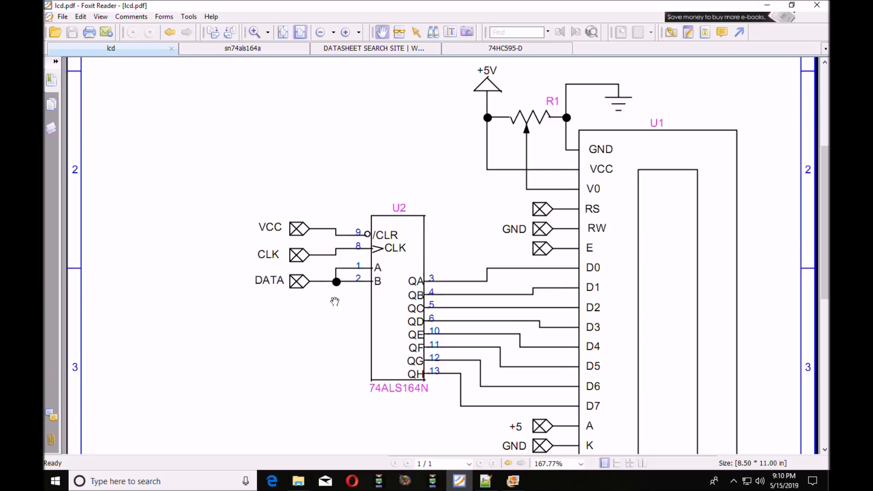
mouse_move(439, 387)
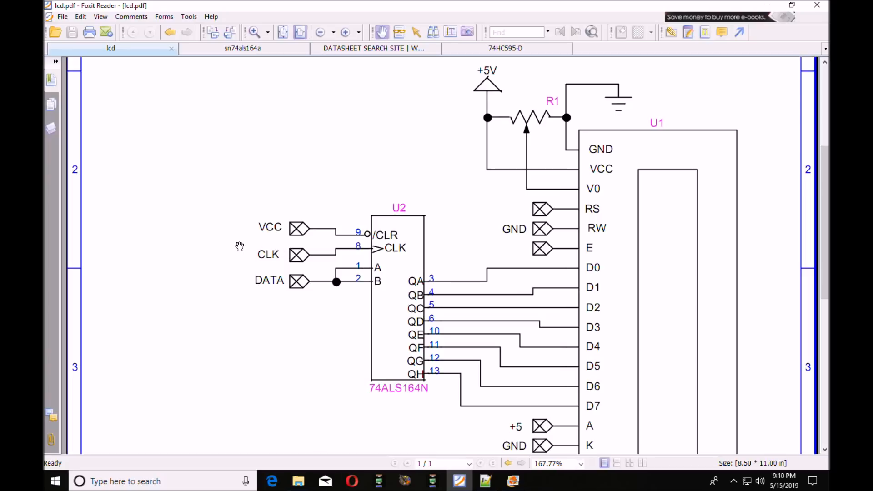
mouse_move(419, 184)
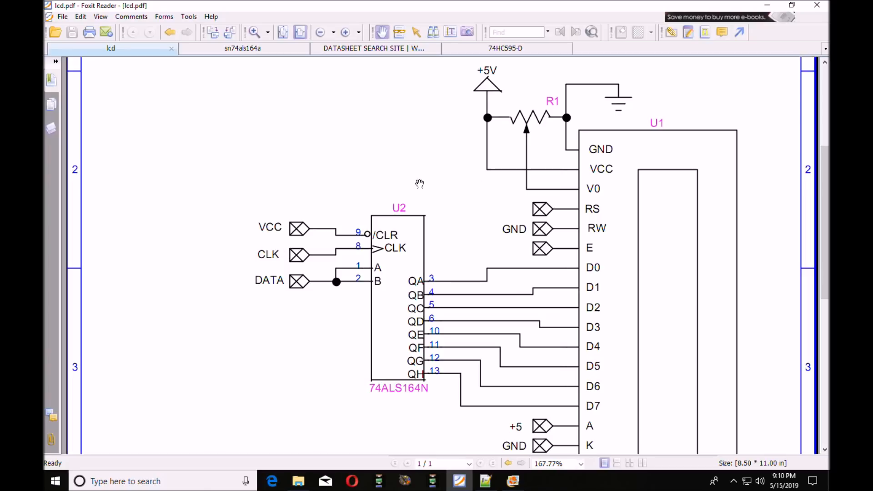
mouse_move(243, 158)
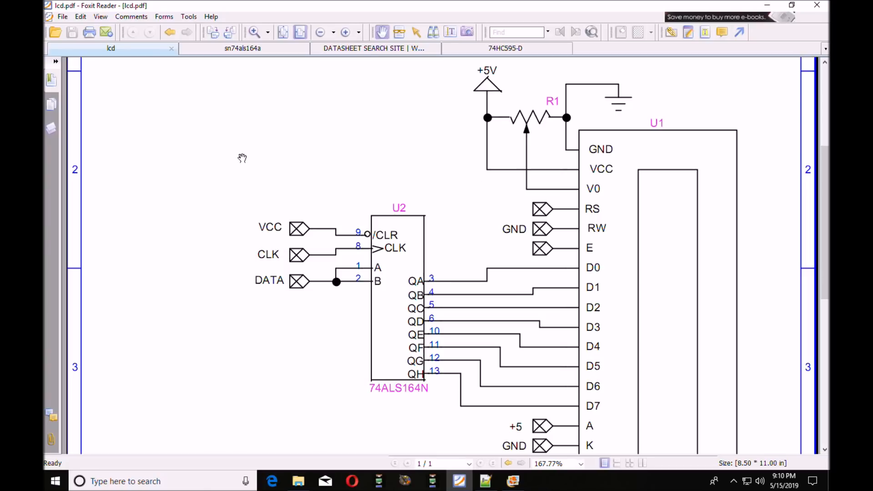
mouse_move(301, 228)
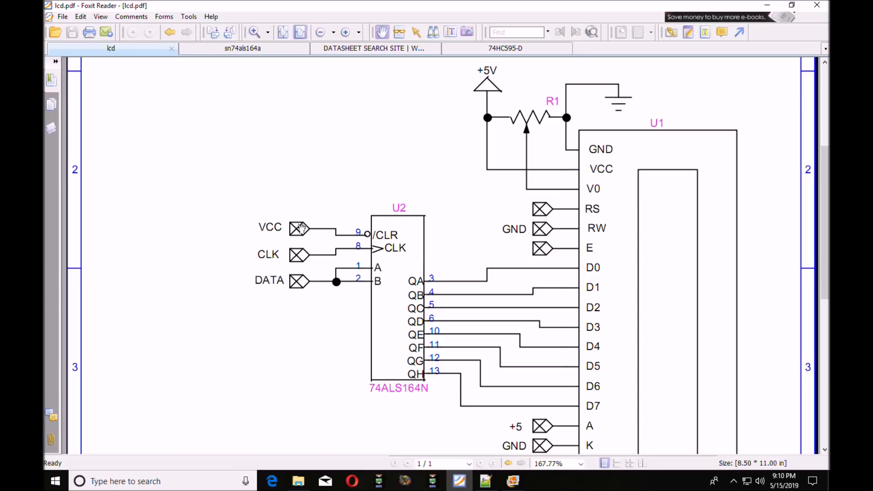
mouse_move(299, 254)
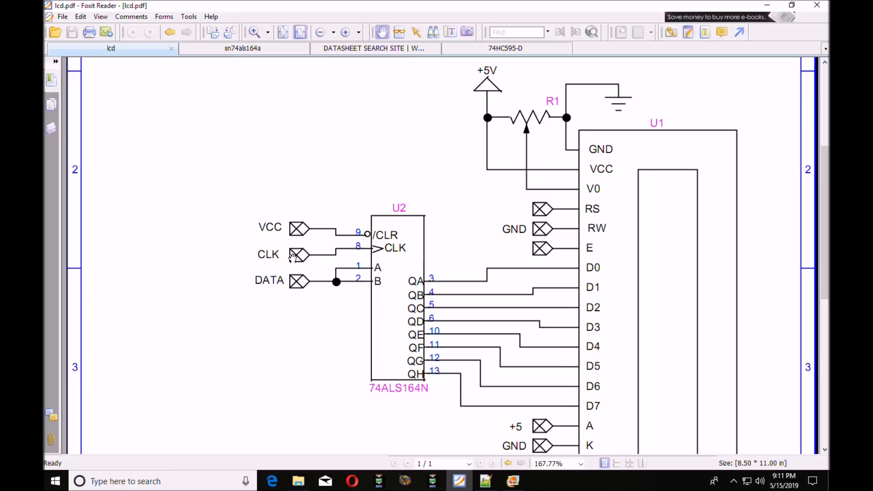
mouse_move(259, 280)
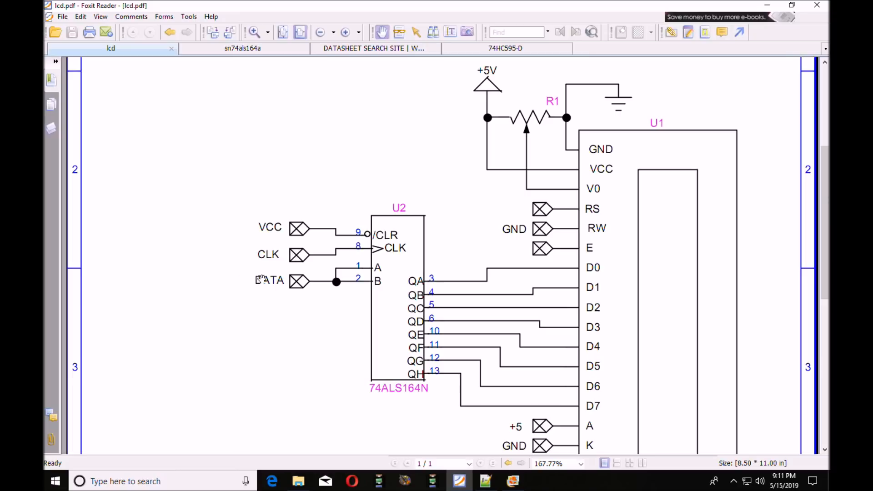
mouse_move(540, 209)
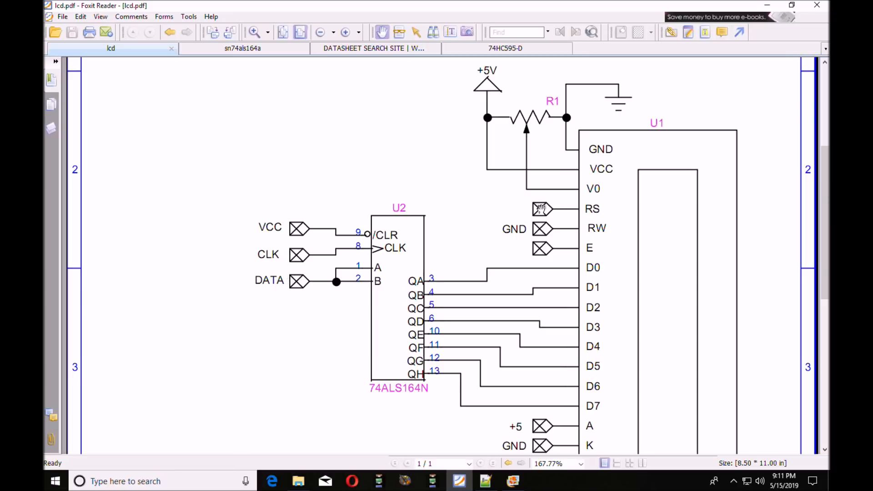
mouse_move(551, 248)
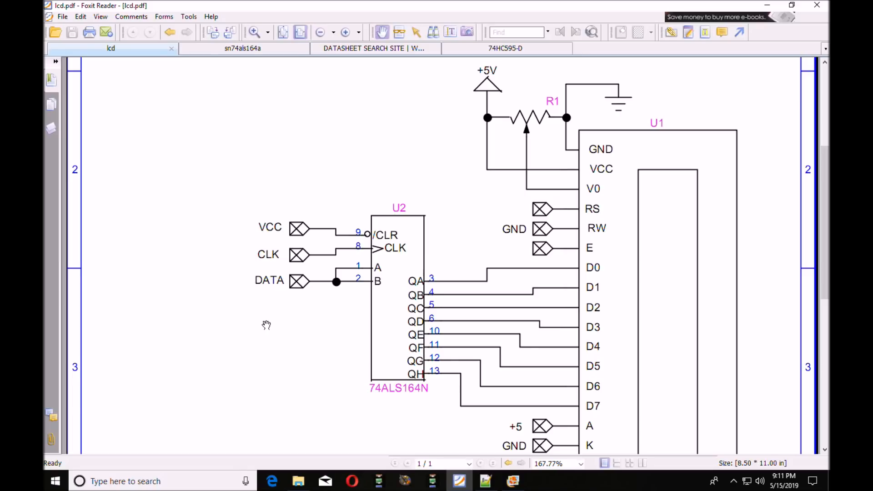
mouse_move(634, 365)
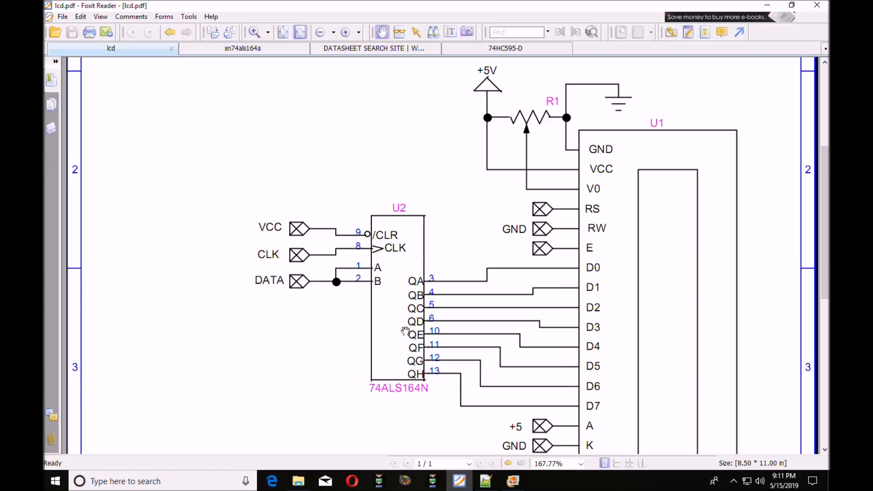
mouse_move(448, 368)
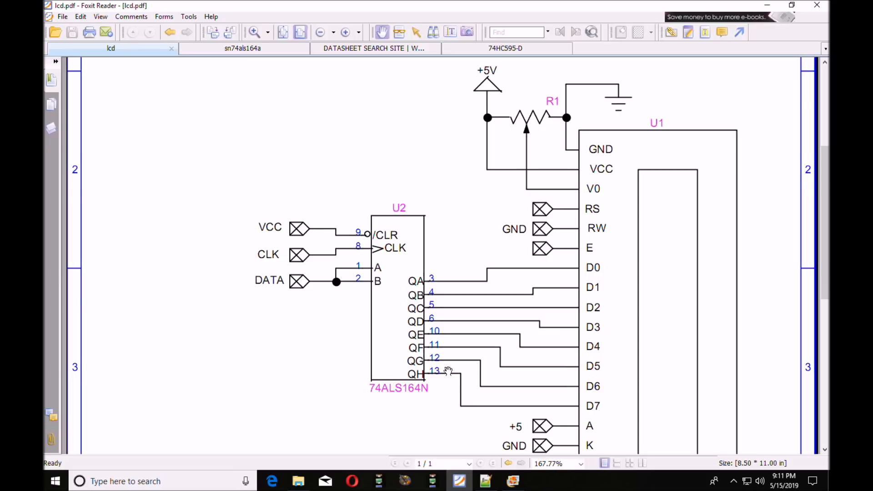
mouse_move(447, 373)
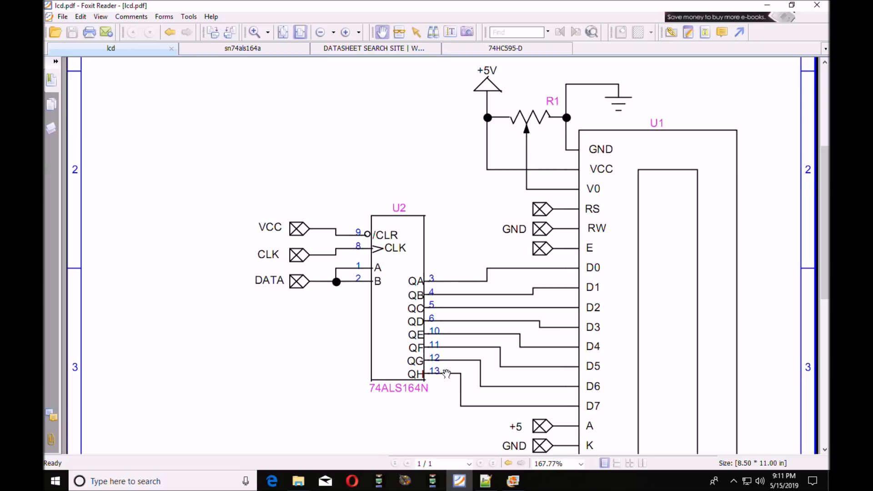
click(485, 481)
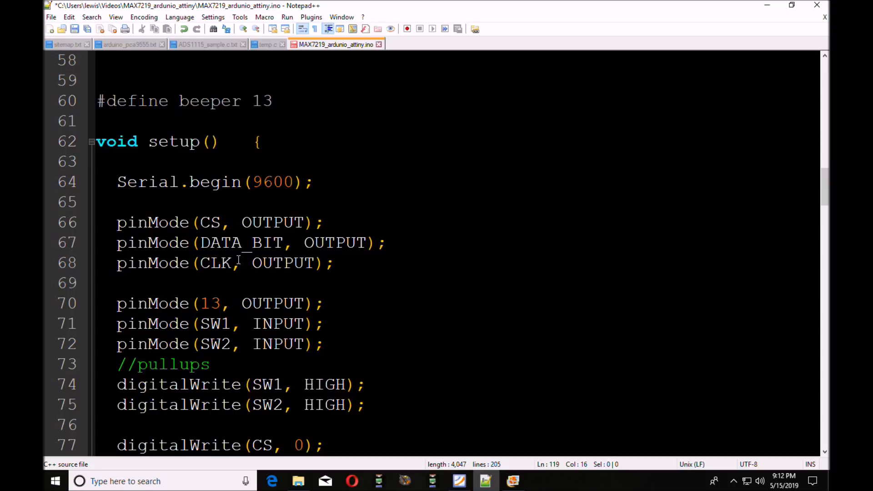
mouse_move(328, 249)
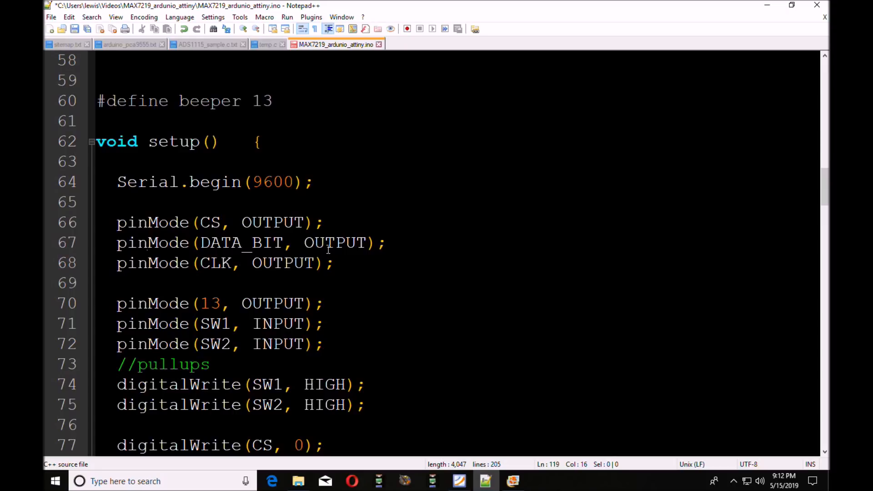
mouse_move(761, 218)
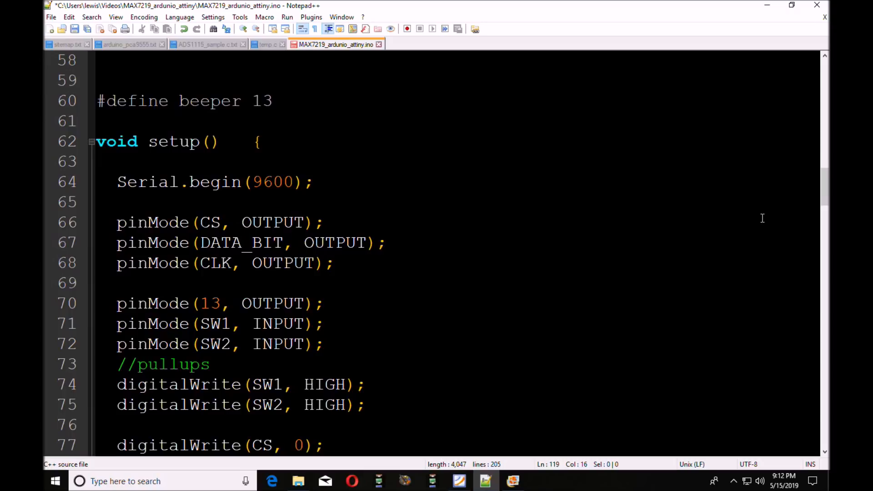
- Scroll MAX7219_arduino_attiny.ino down past setup() and loop() to the ssrOut() function
scroll(down, 3)
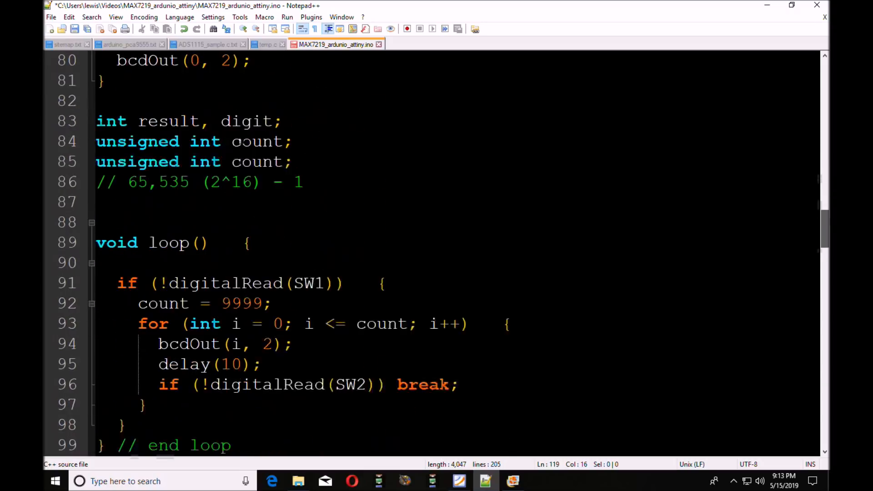
scroll(down, 3)
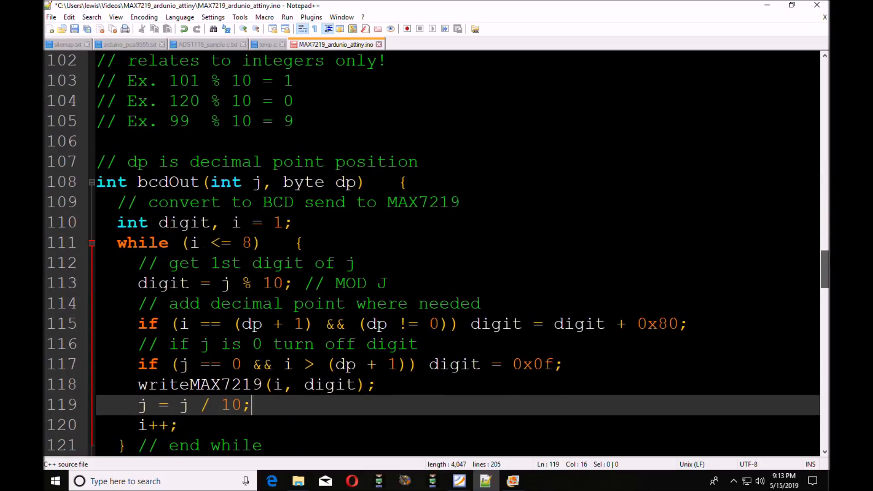
scroll(down, 3)
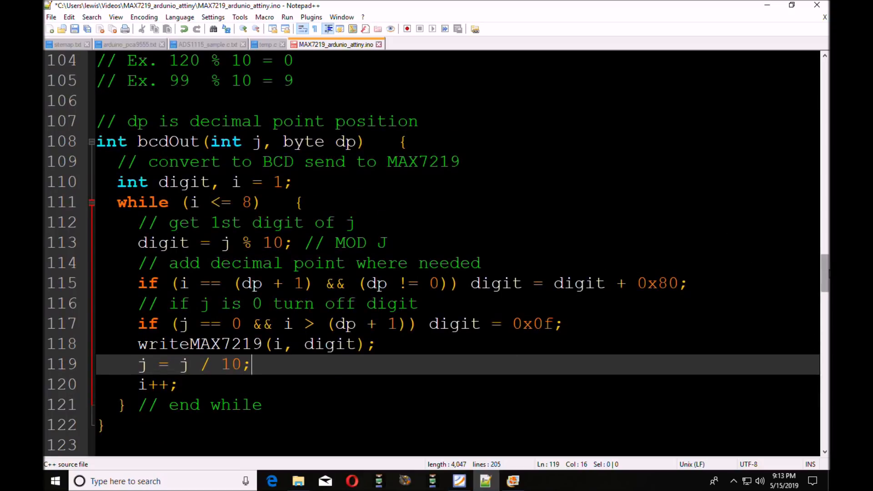
scroll(down, 3)
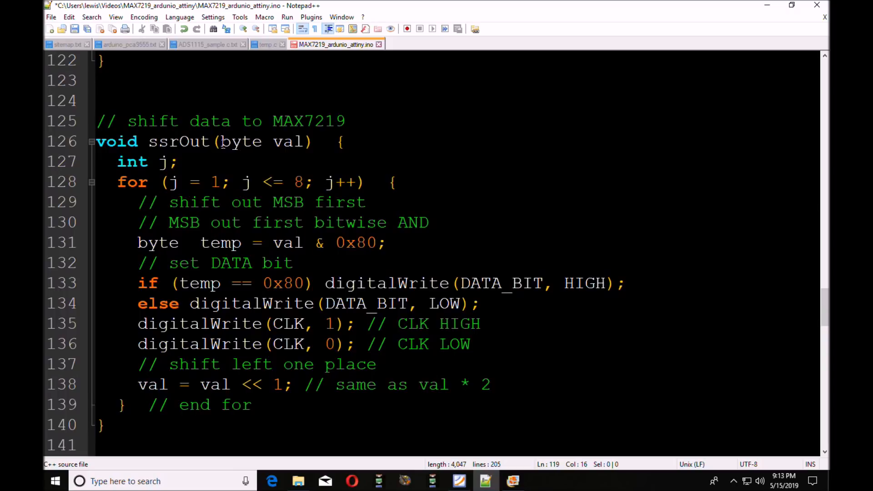
mouse_move(290, 142)
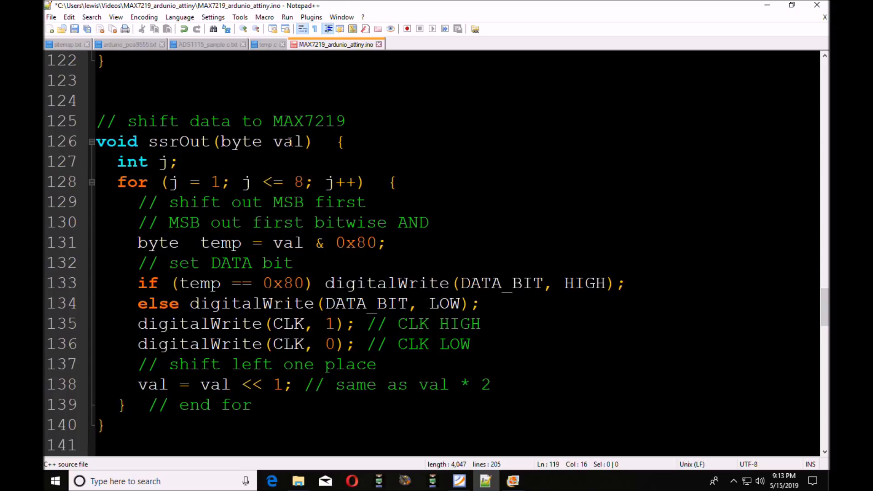
mouse_move(107, 186)
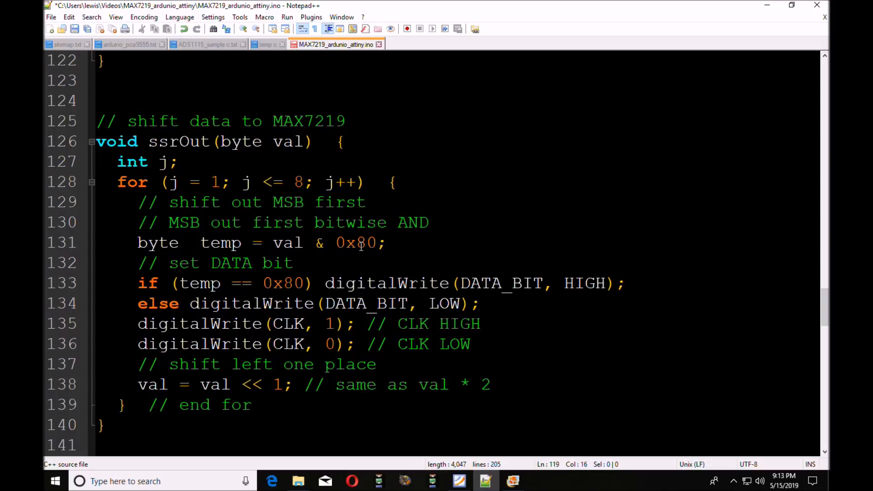
mouse_move(368, 247)
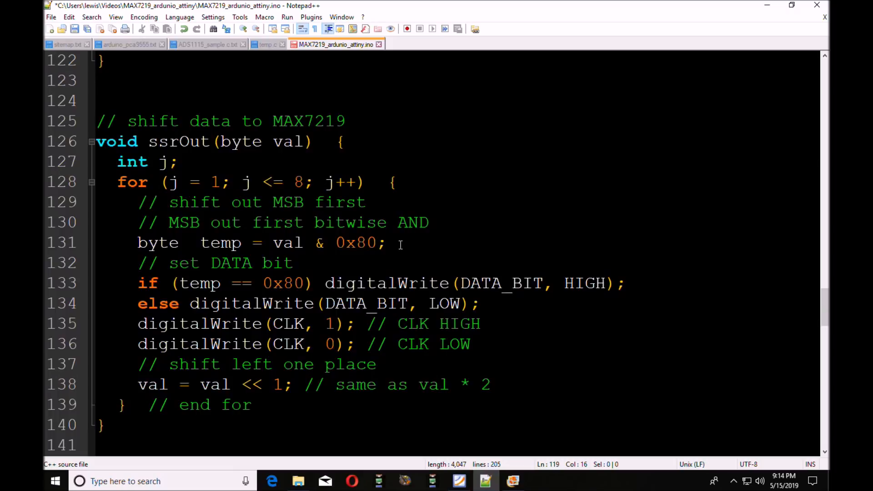
mouse_move(169, 283)
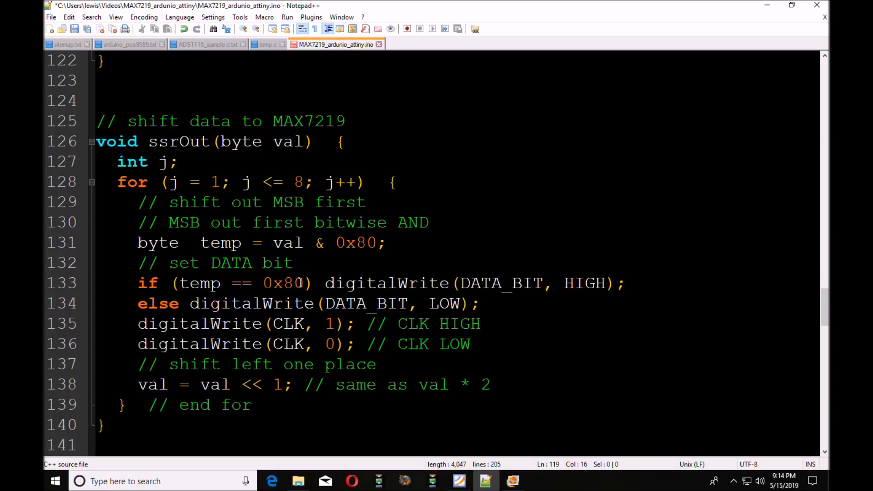
mouse_move(533, 282)
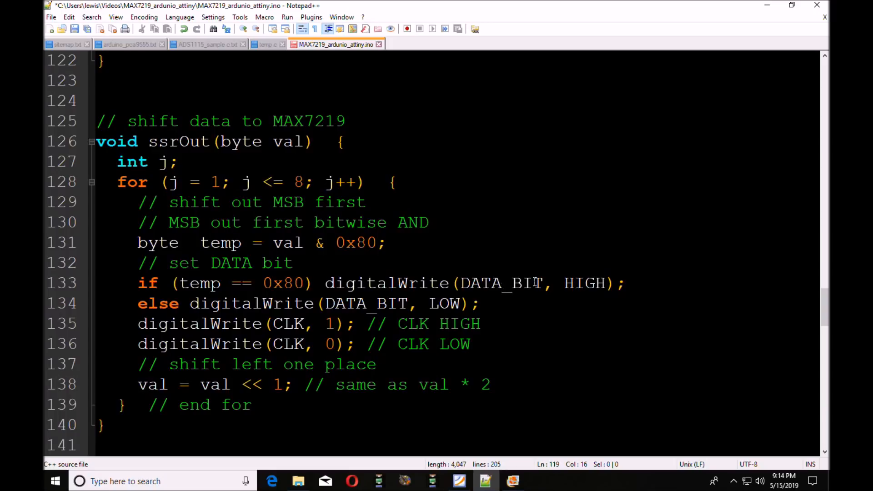
mouse_move(578, 283)
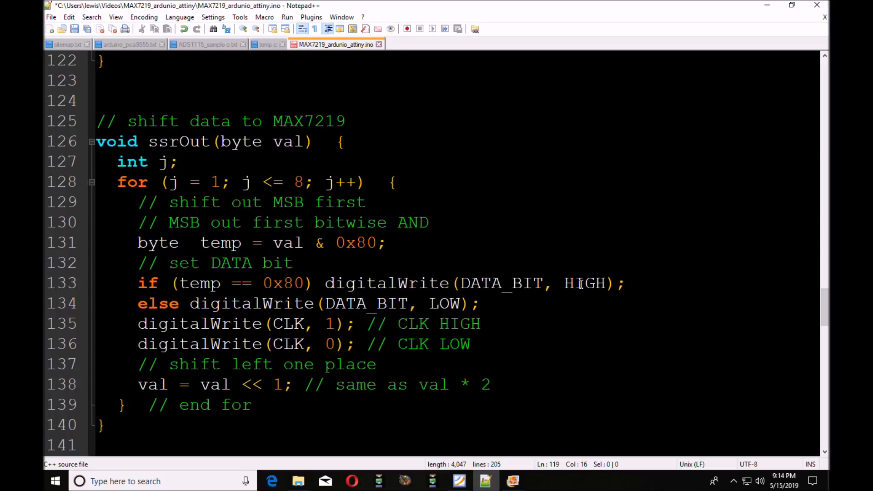
mouse_move(297, 281)
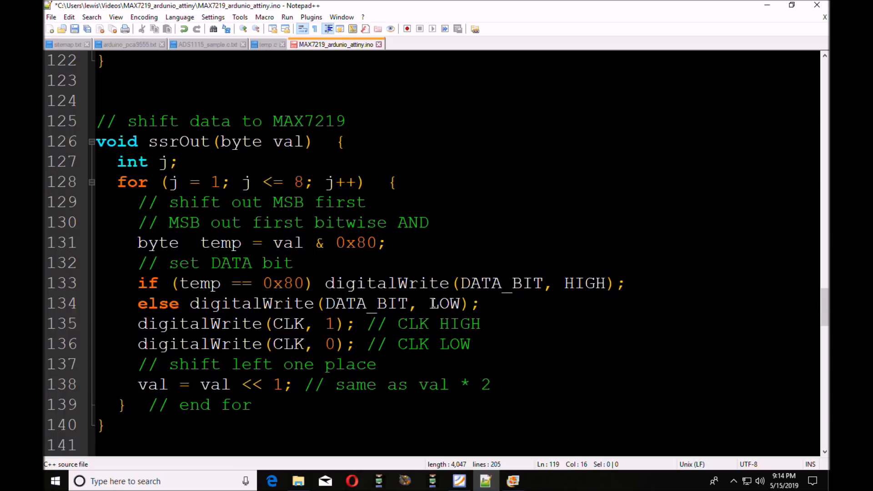
mouse_move(251, 340)
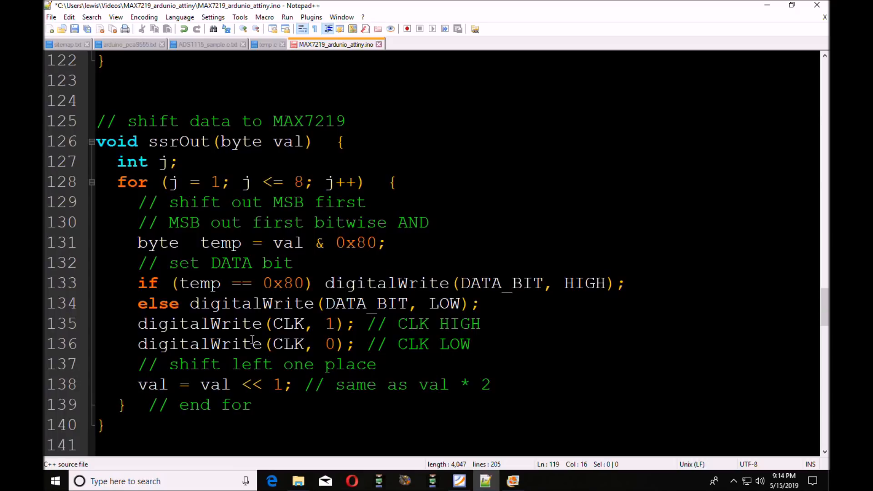
mouse_move(138, 323)
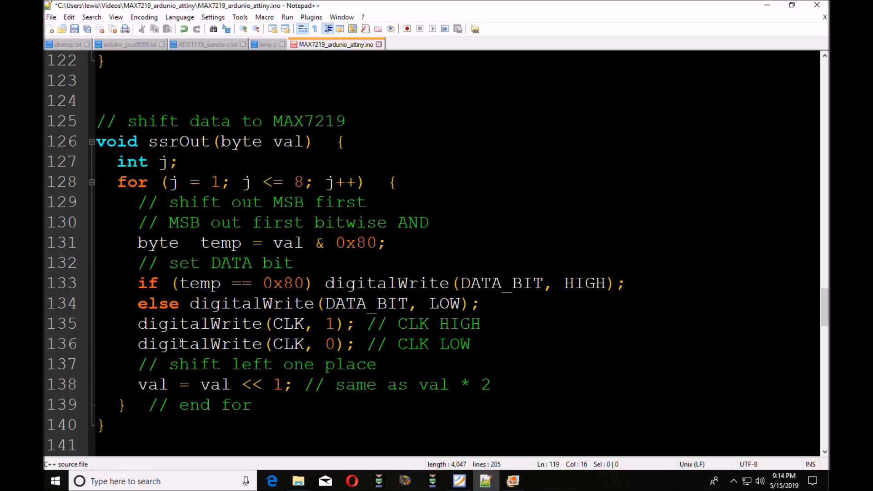
mouse_move(128, 375)
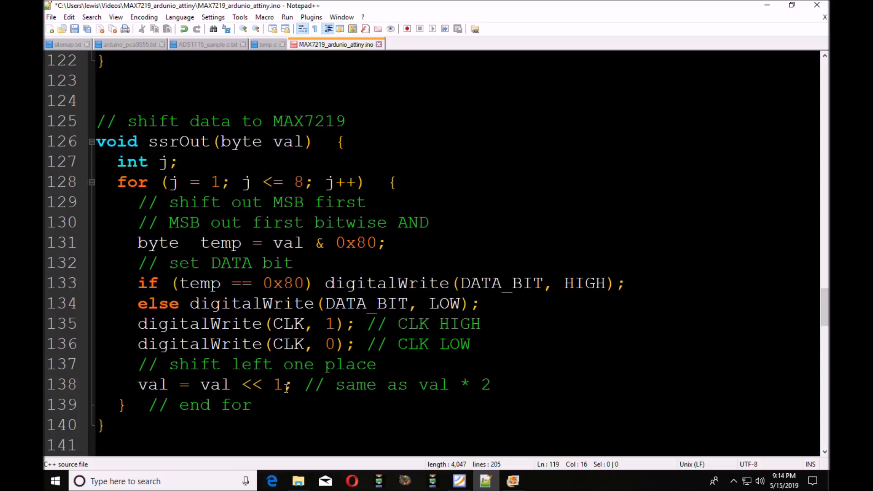
mouse_move(170, 385)
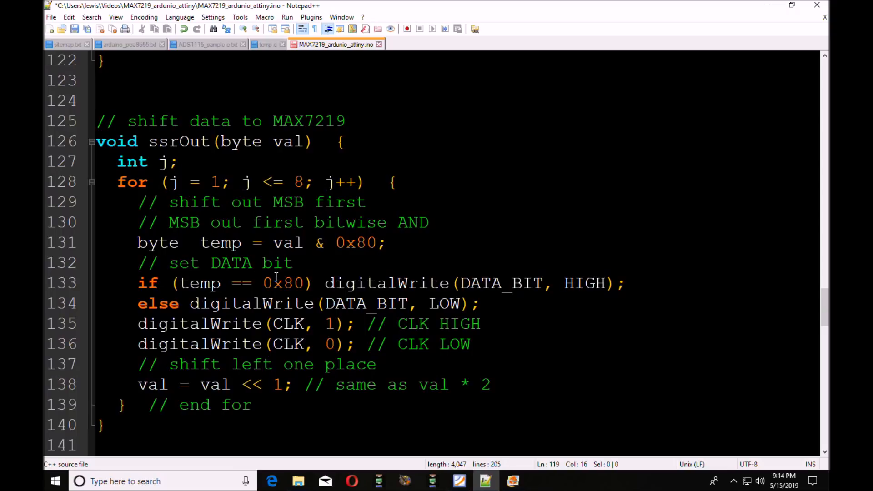
mouse_move(333, 285)
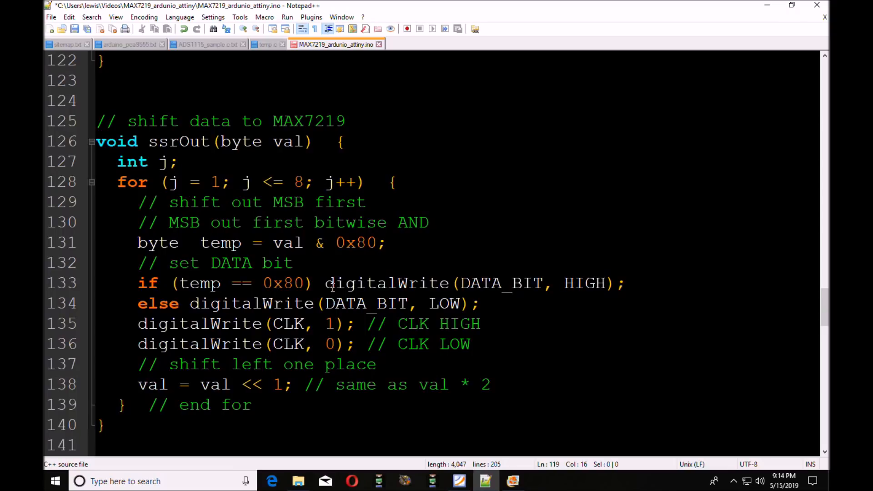
mouse_move(339, 331)
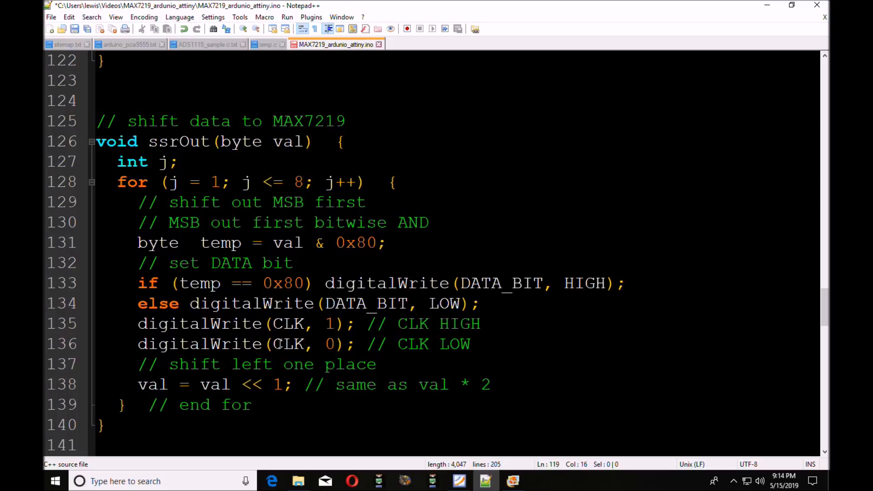
mouse_move(282, 389)
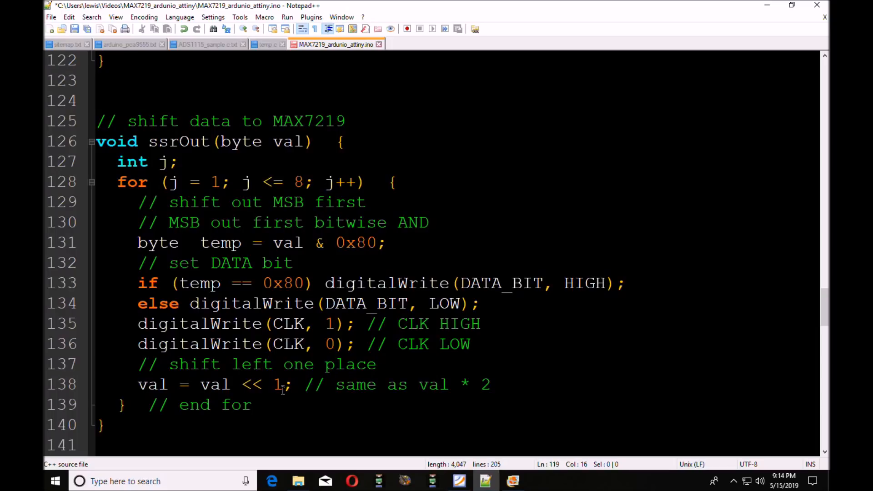
mouse_move(206, 171)
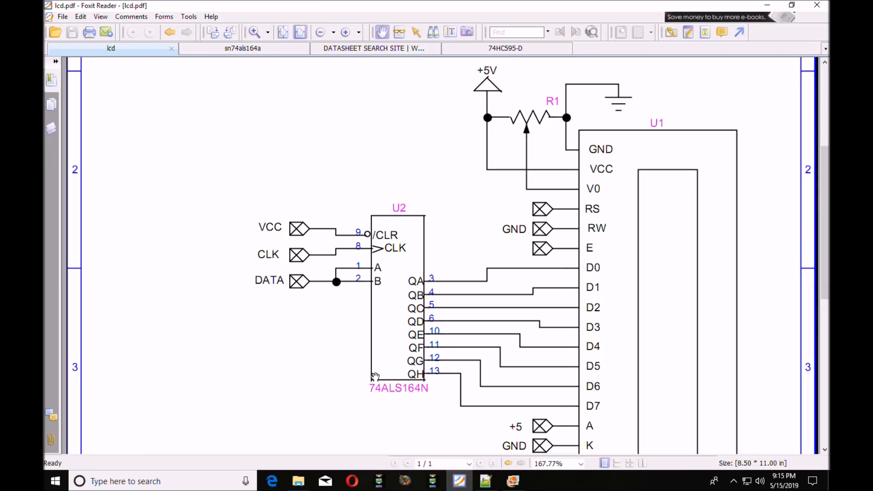
- Check the 74HC595-D logic diagram via the datasheet tabs, then return to ssrOut() in Notepad++
click(374, 48)
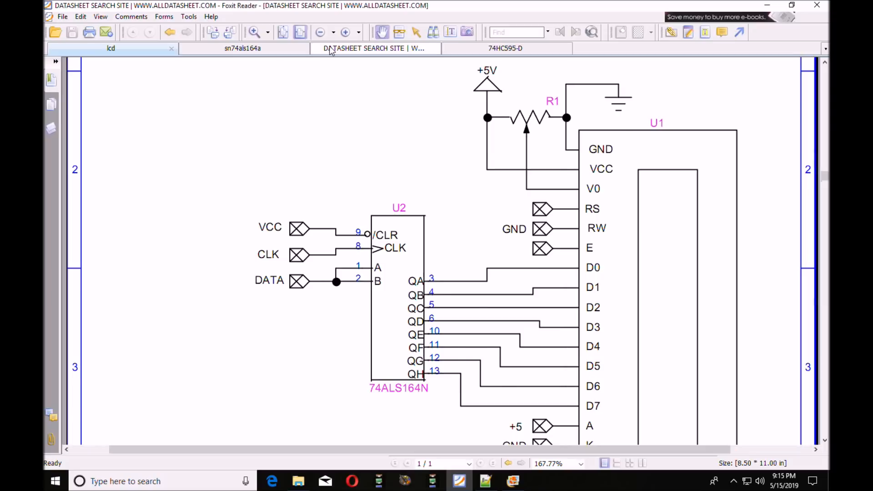
click(375, 48)
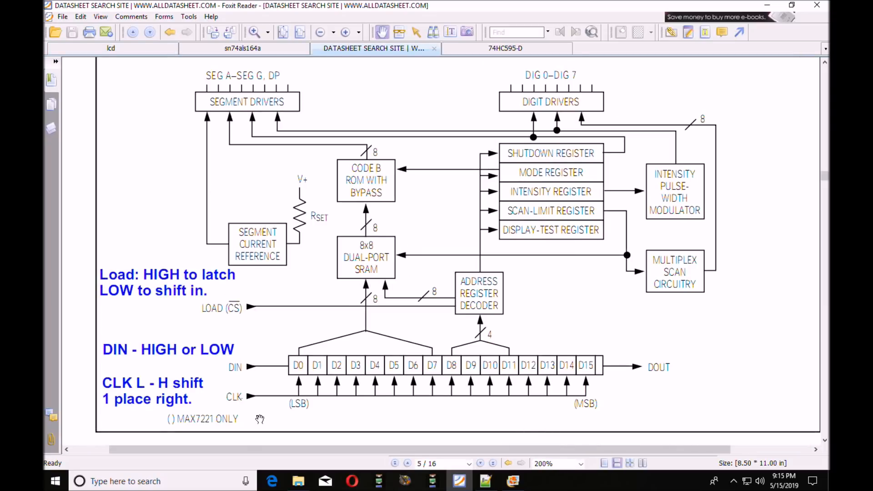
click(506, 47)
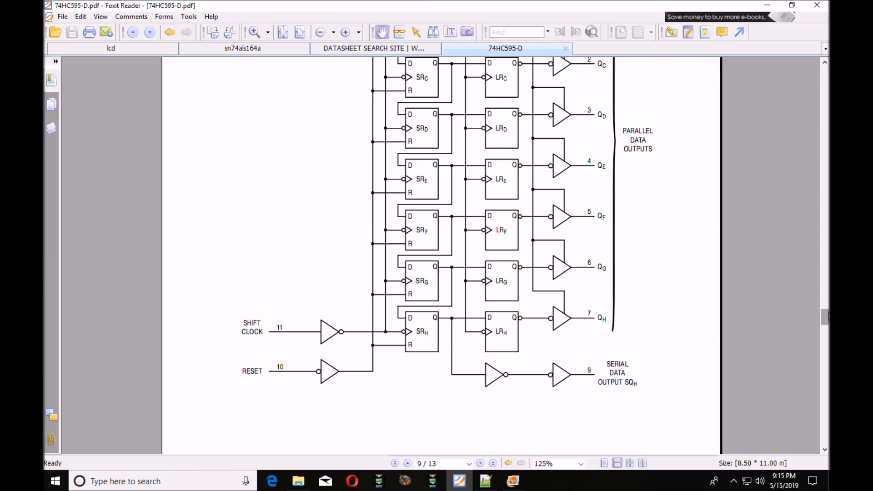
scroll(up, 3)
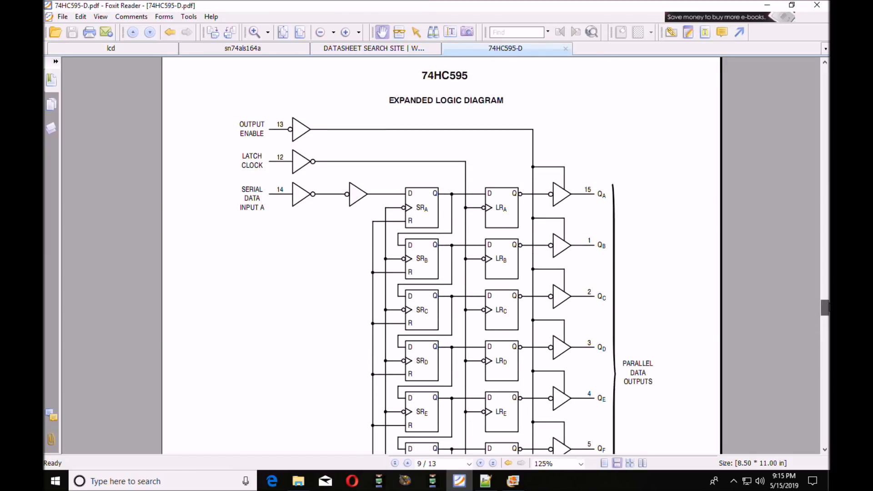
scroll(down, 3)
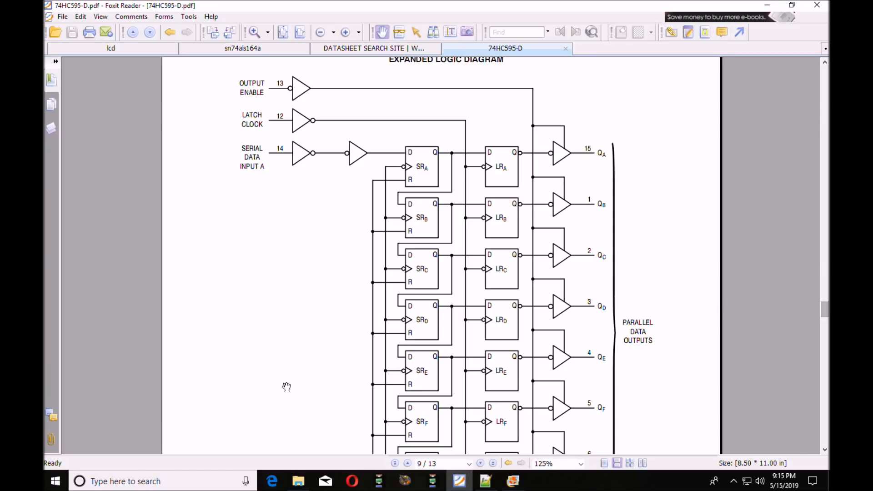
mouse_move(233, 119)
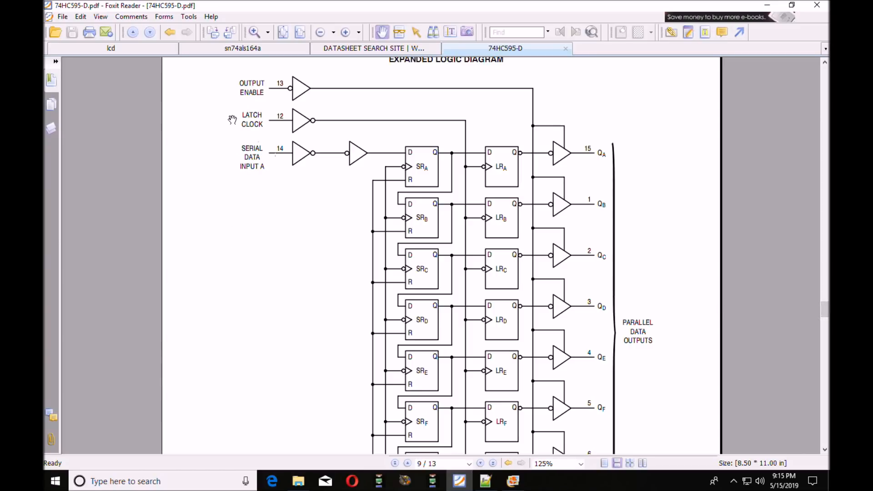
mouse_move(455, 166)
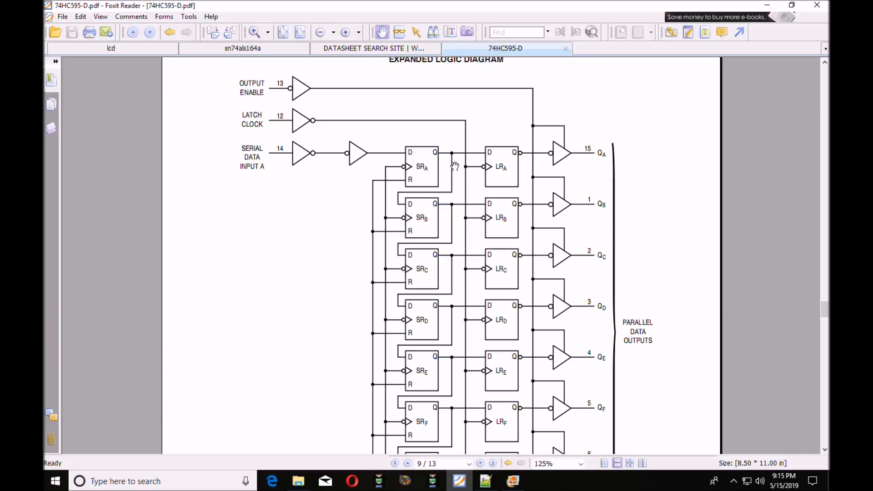
mouse_move(393, 477)
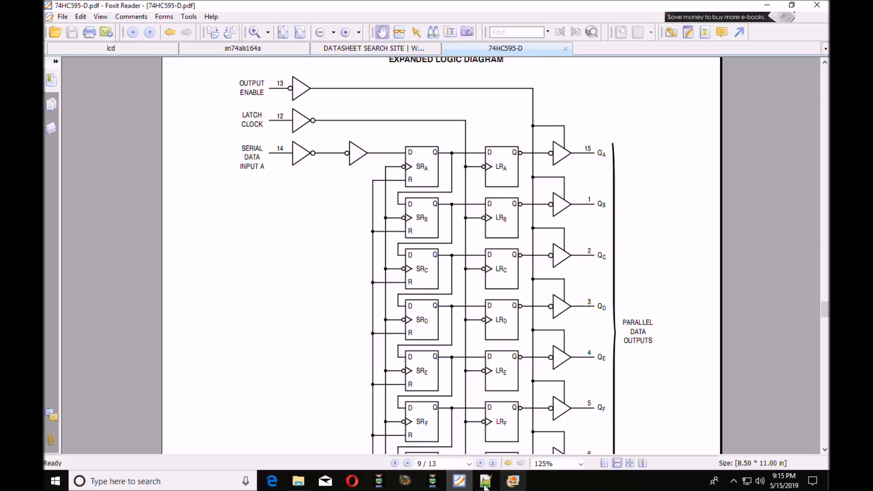
click(485, 481)
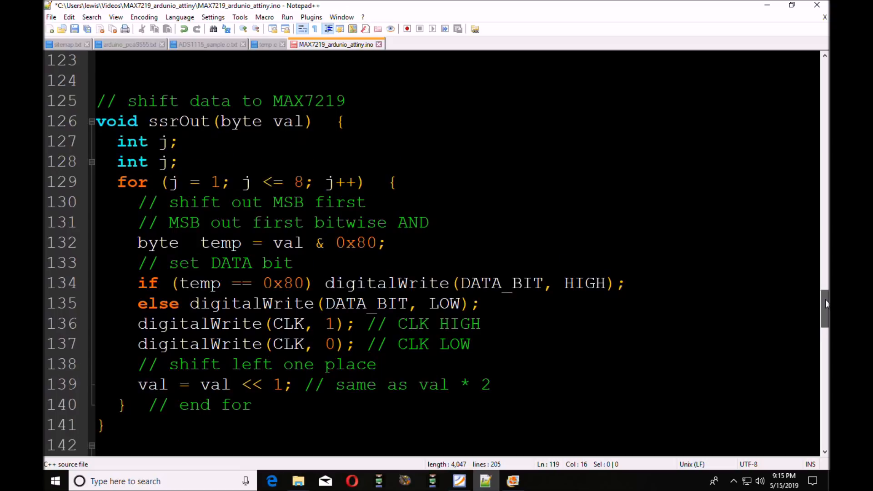
- Scroll past ssrOut() to the commented-out LSB-first loop and pulseCS()
scroll(down, 3)
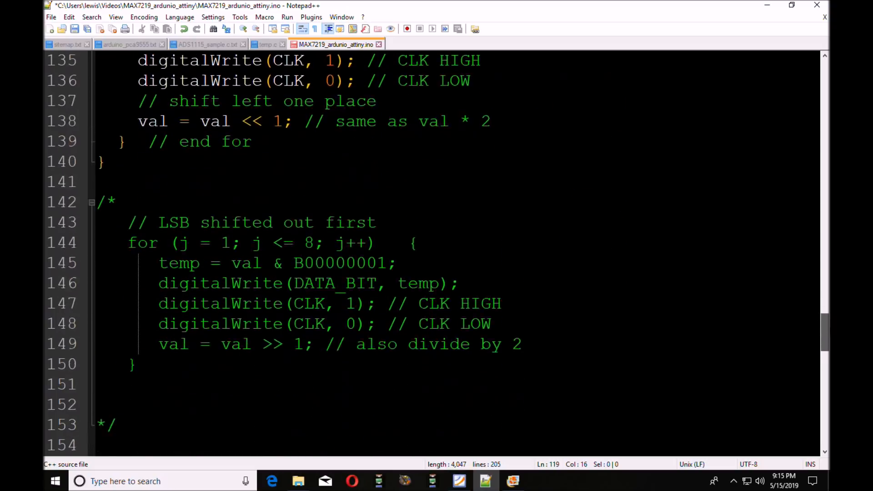
scroll(down, 3)
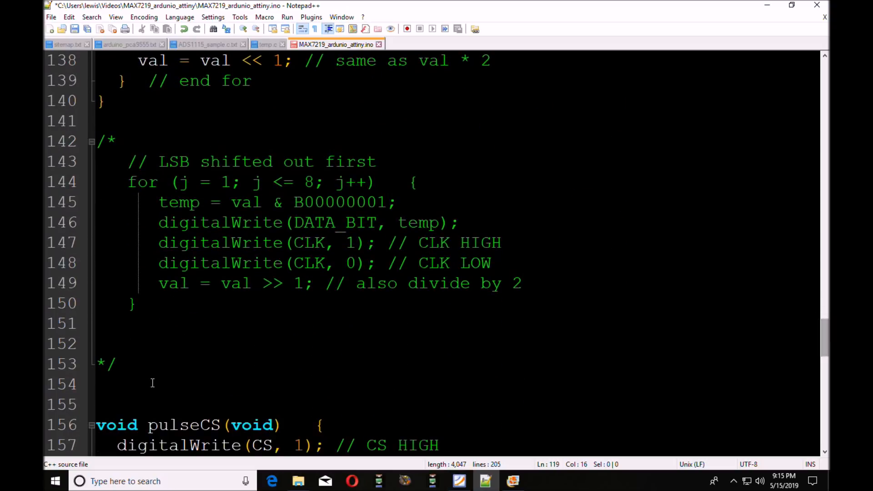
mouse_move(206, 355)
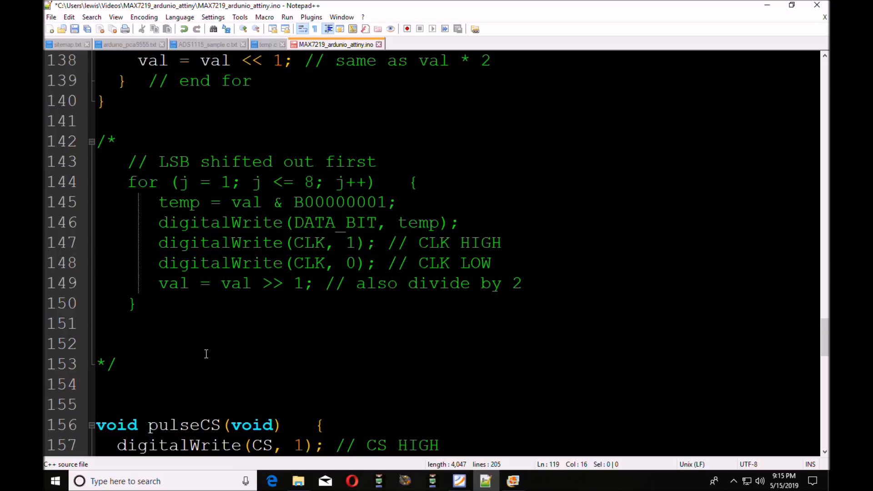
mouse_move(240, 205)
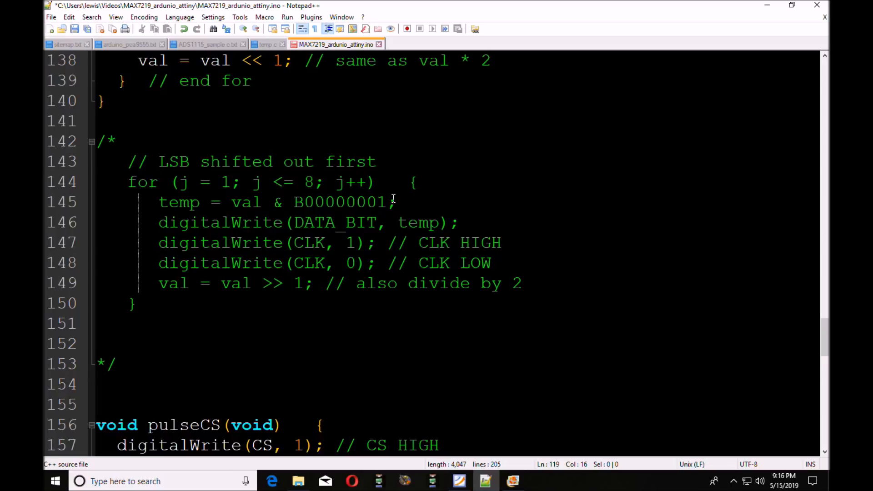
mouse_move(370, 202)
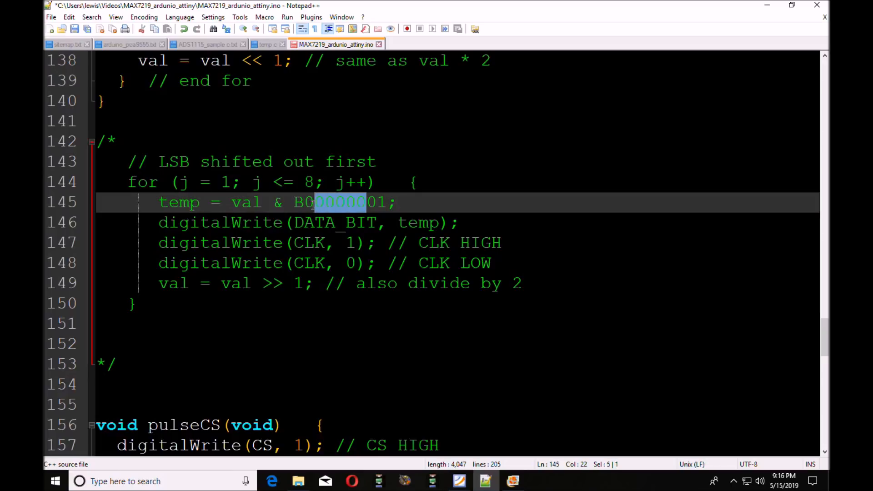
- Replace the binary mask B00000001 on line 145 with hex 0x01
key(Delete)
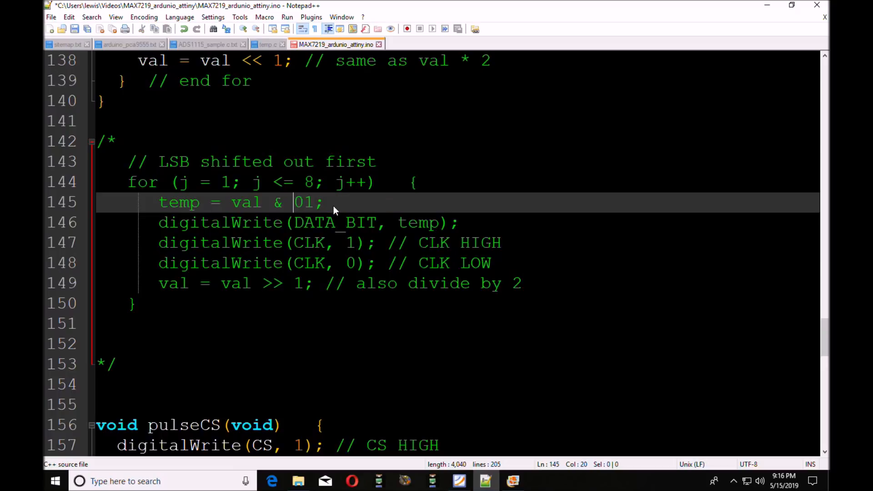
text(0x0)
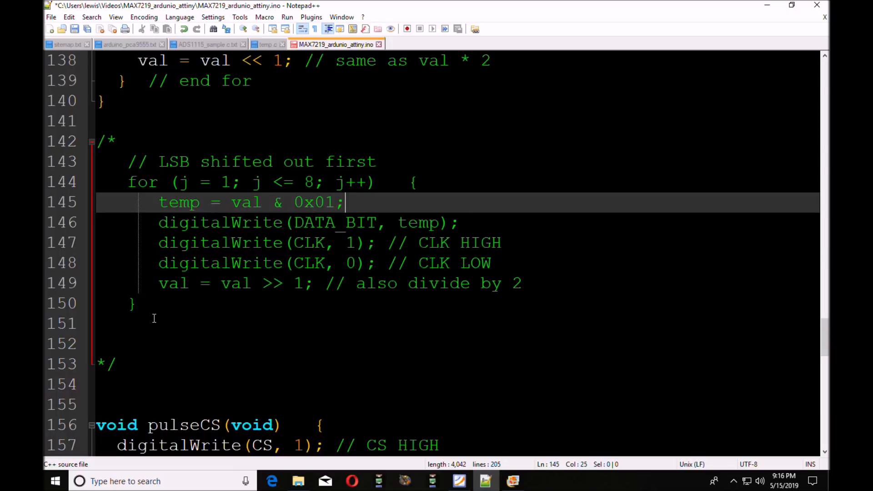
click(156, 323)
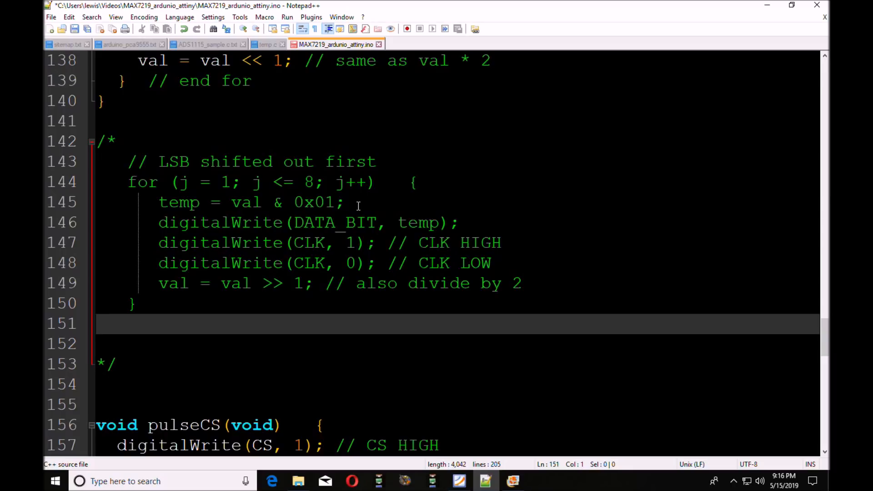
mouse_move(351, 226)
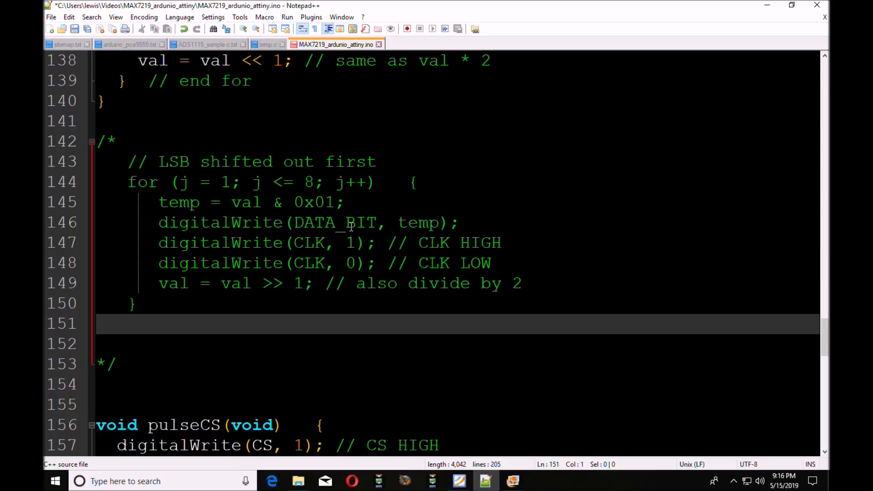
mouse_move(213, 199)
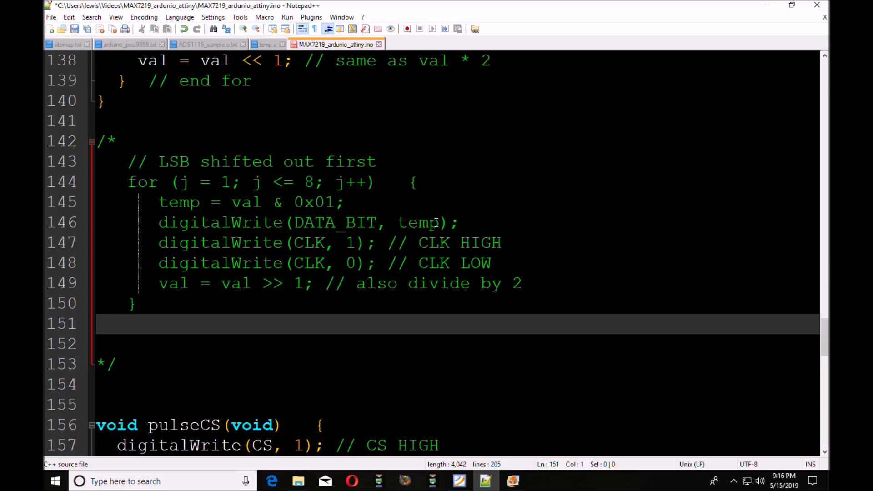
mouse_move(281, 240)
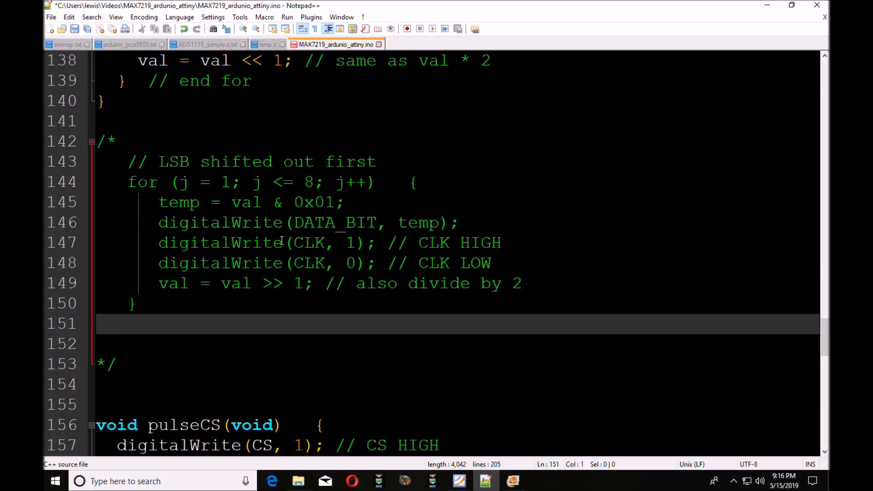
mouse_move(200, 287)
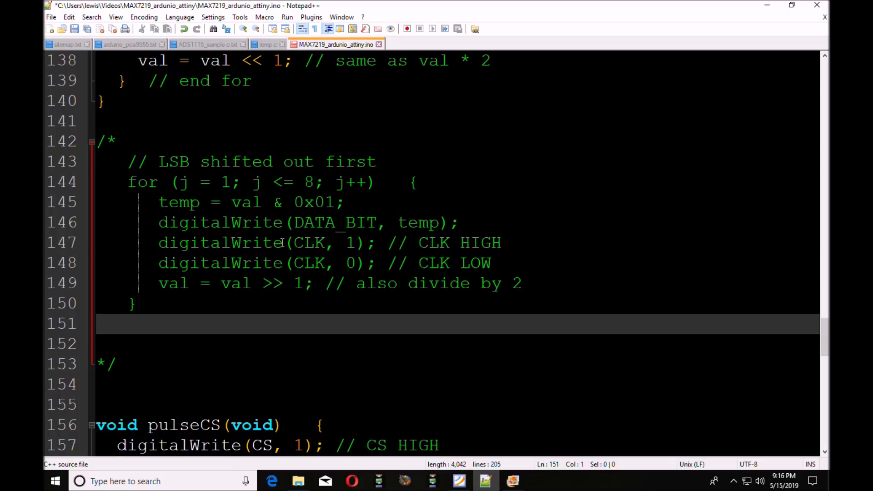
mouse_move(224, 282)
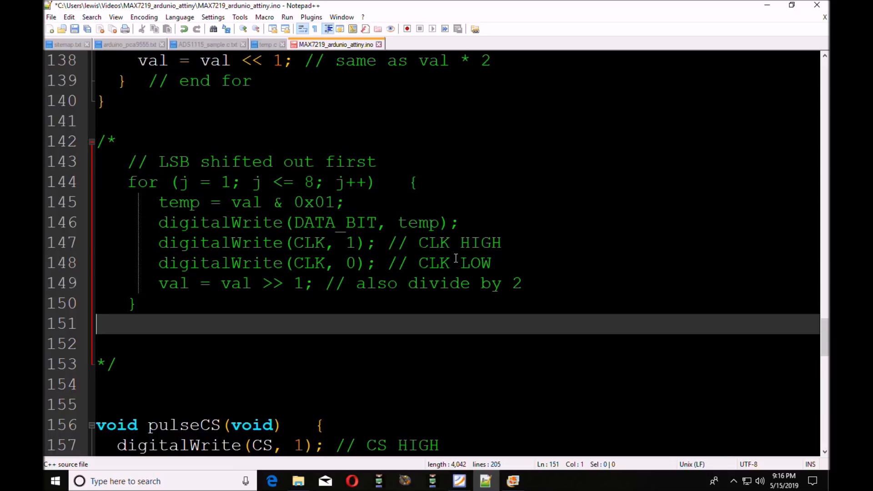
mouse_move(446, 233)
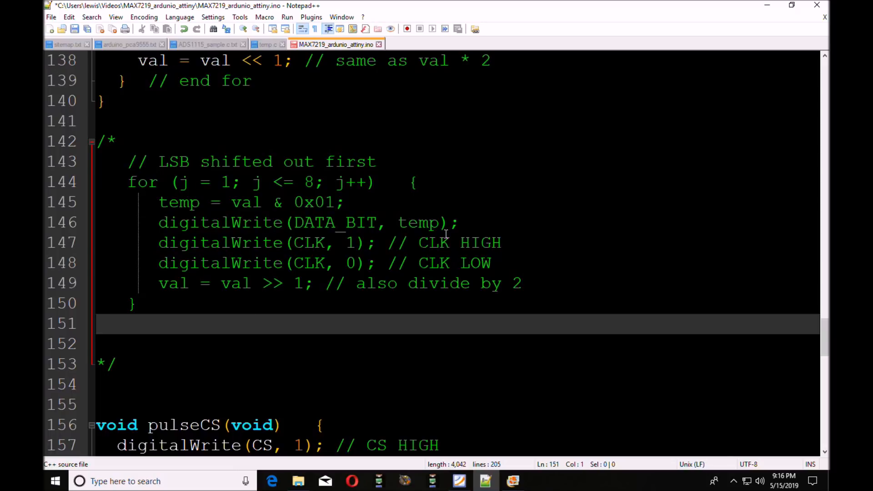
mouse_move(558, 270)
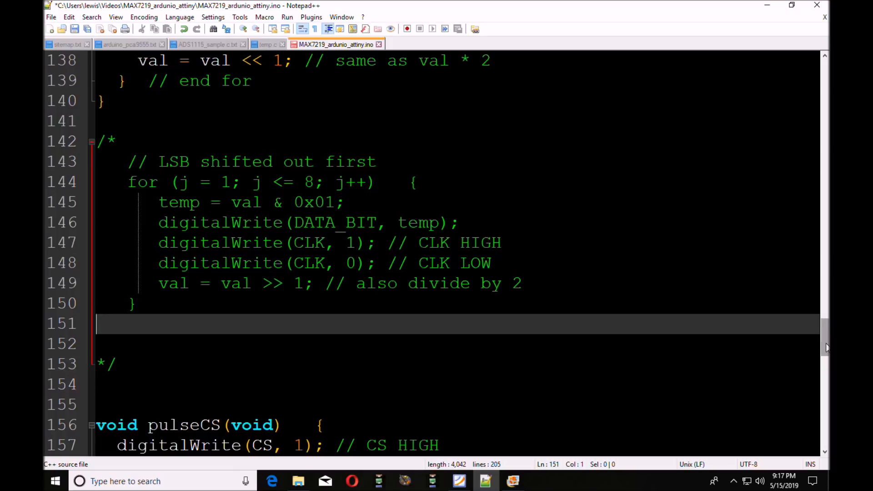
- Scroll back up to the MSB-first ssrOut() routine with its 0x80 mask
scroll(up, 3)
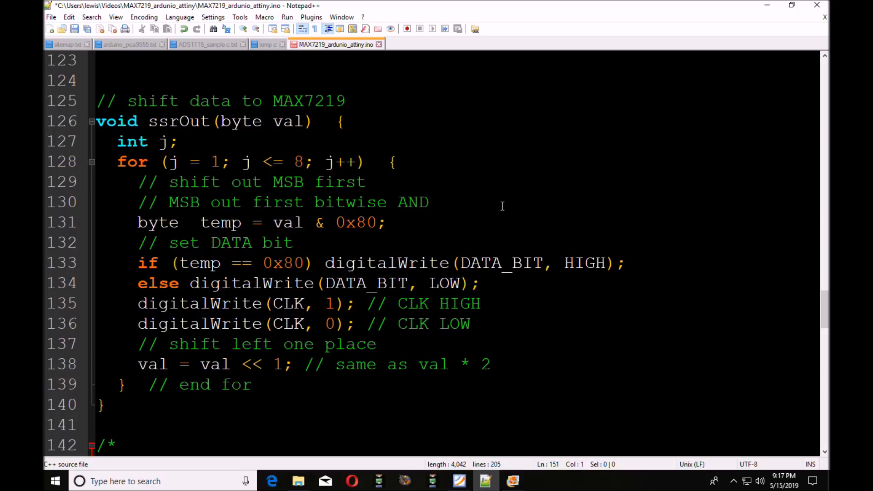
mouse_move(427, 222)
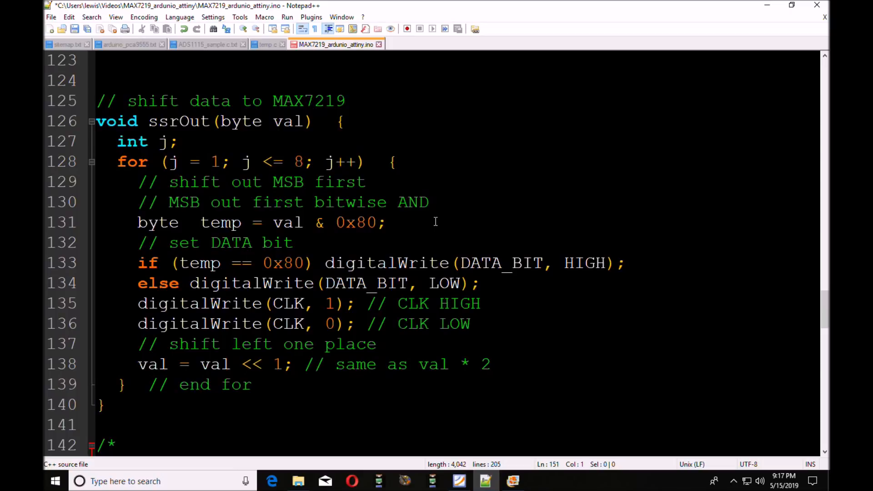
mouse_move(454, 231)
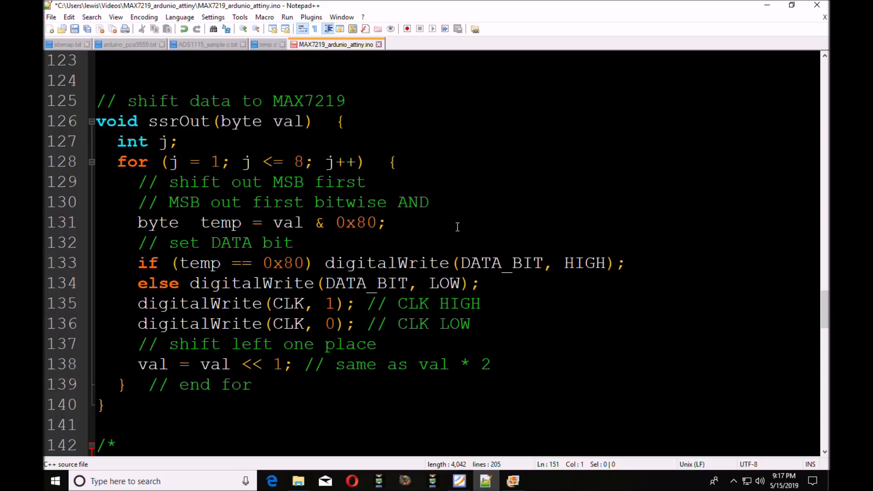
mouse_move(449, 232)
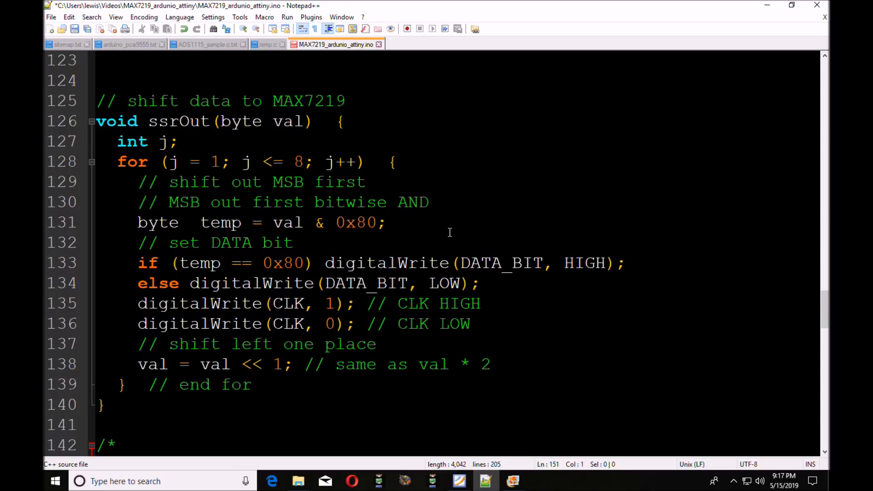
mouse_move(445, 224)
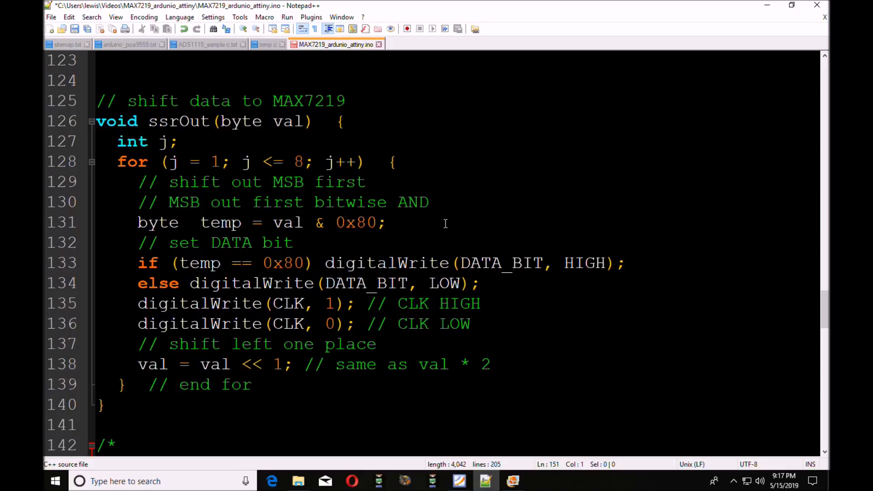
mouse_move(431, 232)
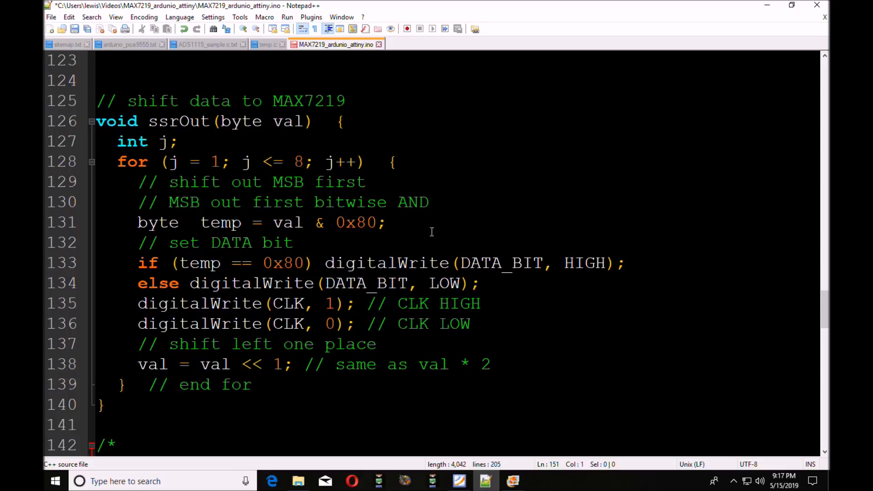
mouse_move(455, 223)
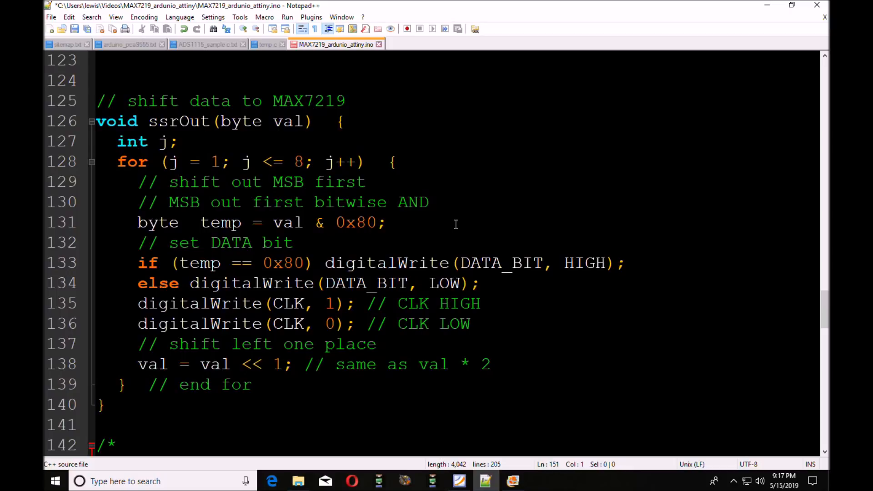